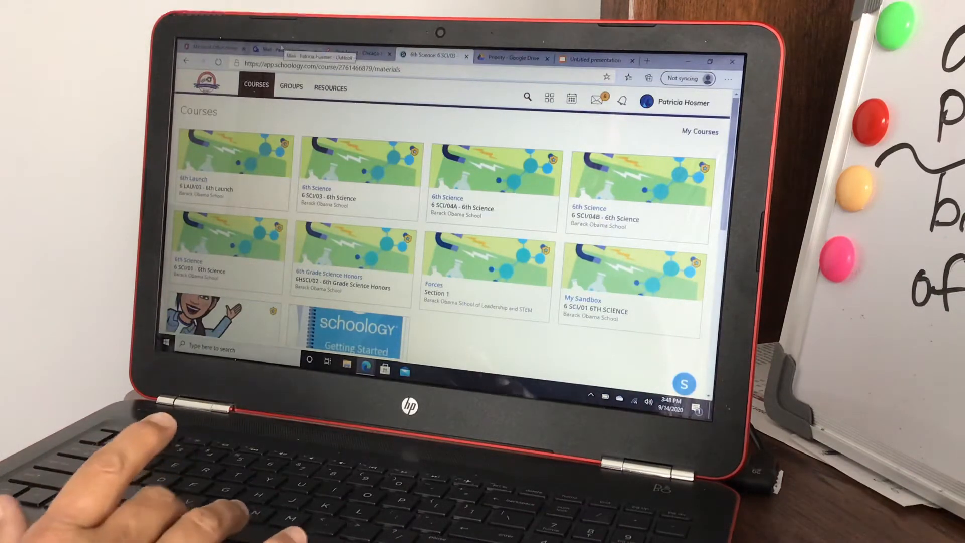
- Switch to Outlook and open the email with the ecosystem textbook page photo
{"action": "left_click", "coordinate": [285, 50]}
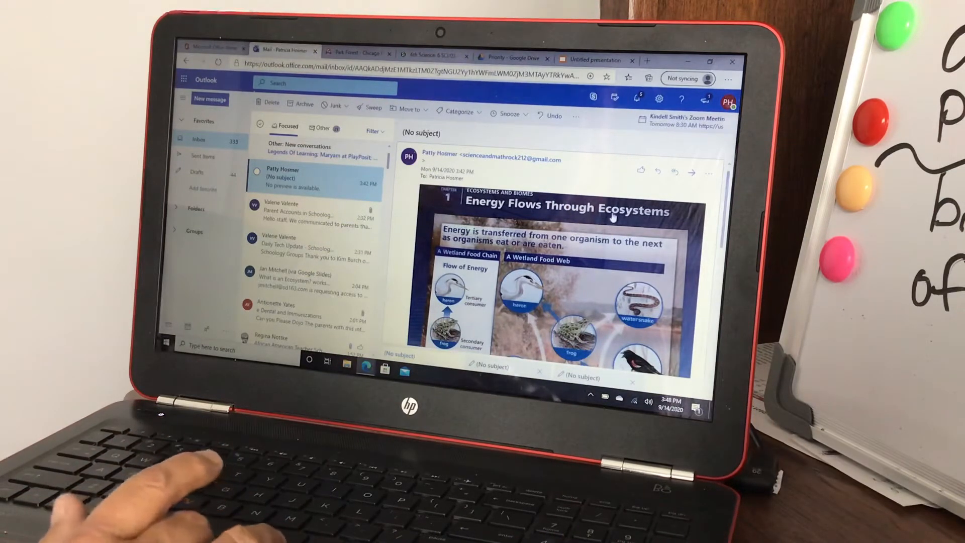
{"action": "left_click", "coordinate": [554, 277]}
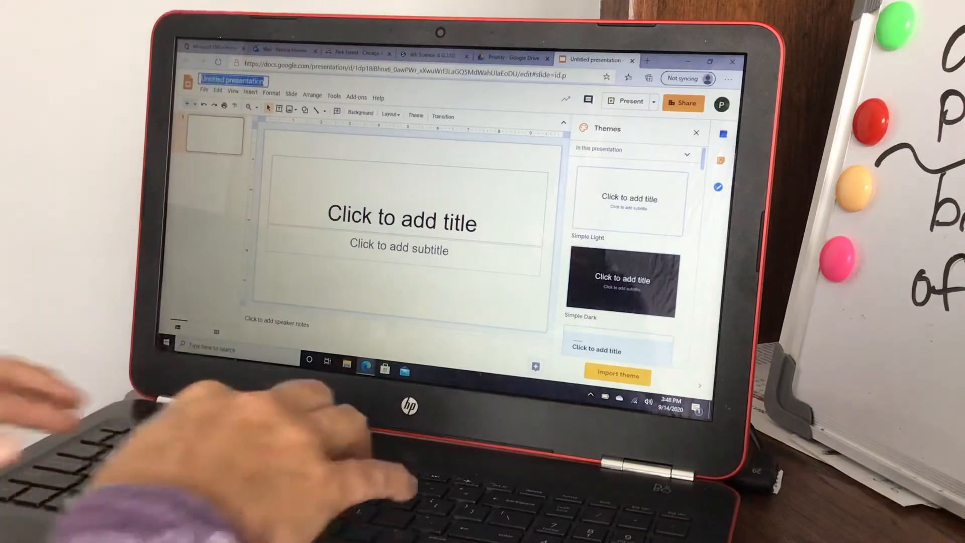
- Title the presentation 'Energy Flows Through Ecosystems' and delete slide 1's title and subtitle boxes
{"action": "type", "text": "Energy Flows"}
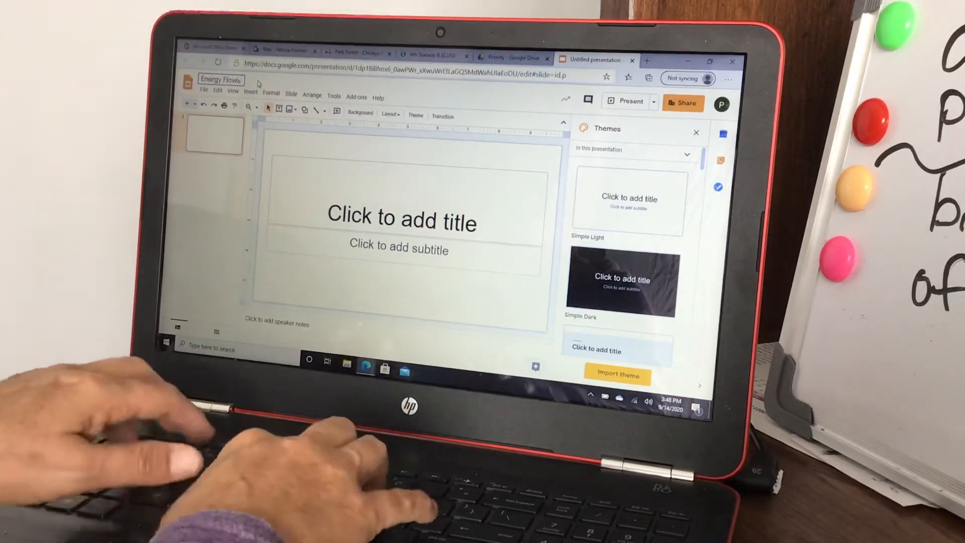
{"action": "type", "text": "Through Eco"}
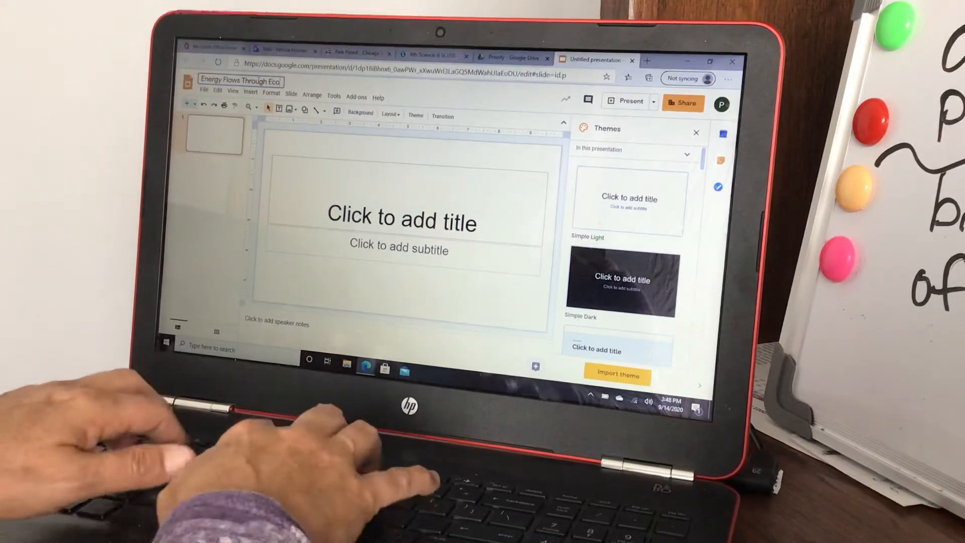
{"action": "type", "text": "systems"}
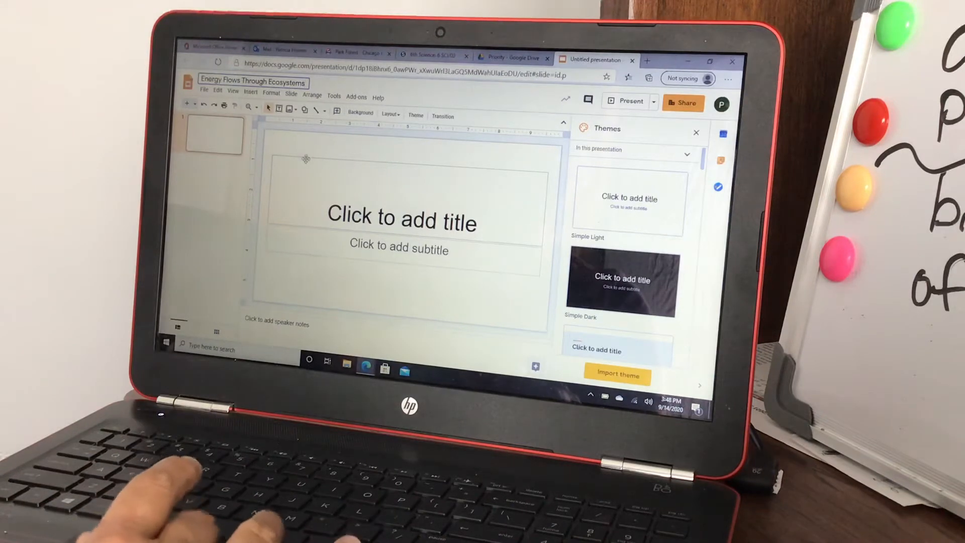
{"action": "left_click", "coordinate": [403, 221]}
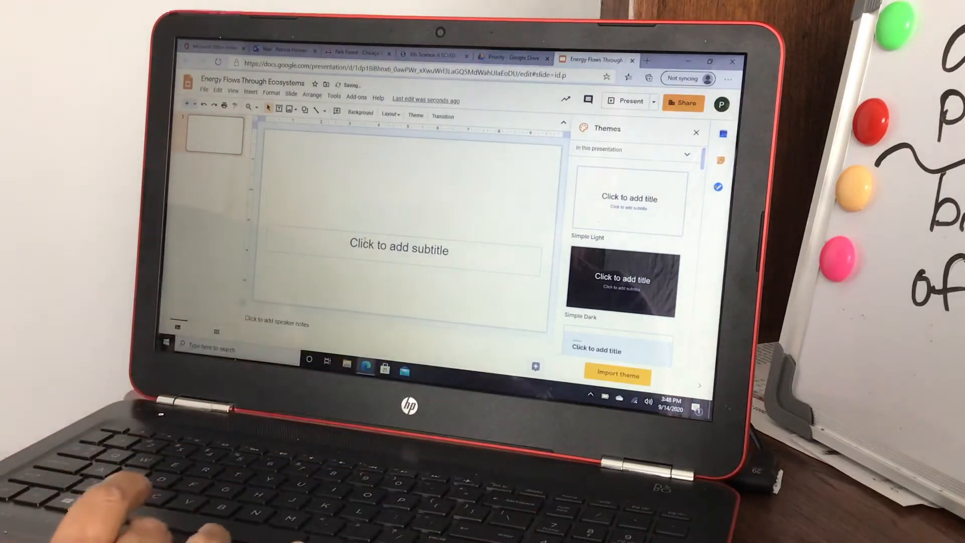
{"action": "left_click", "coordinate": [399, 249]}
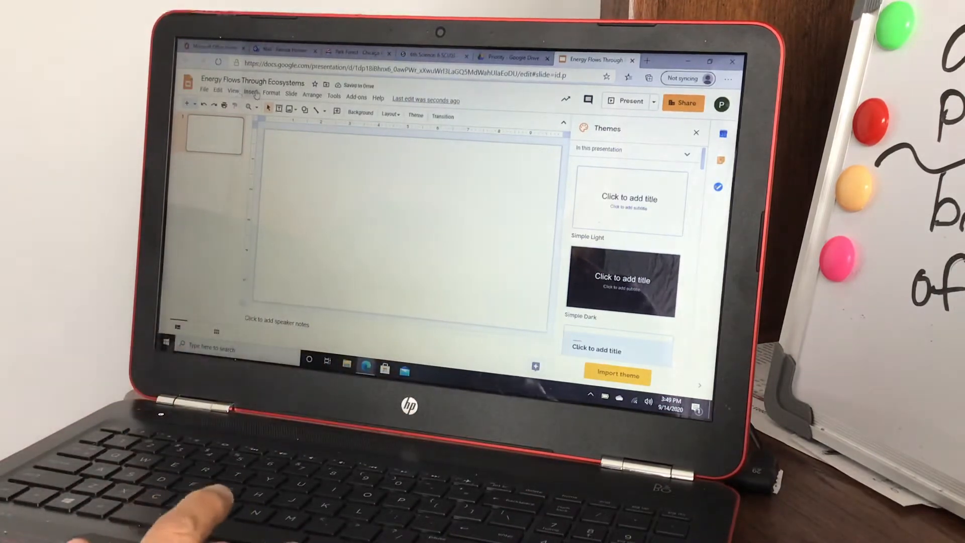
- Upload IMG_5062 from Downloads onto slide 1 after a file-not-found error
{"action": "left_click", "coordinate": [251, 96]}
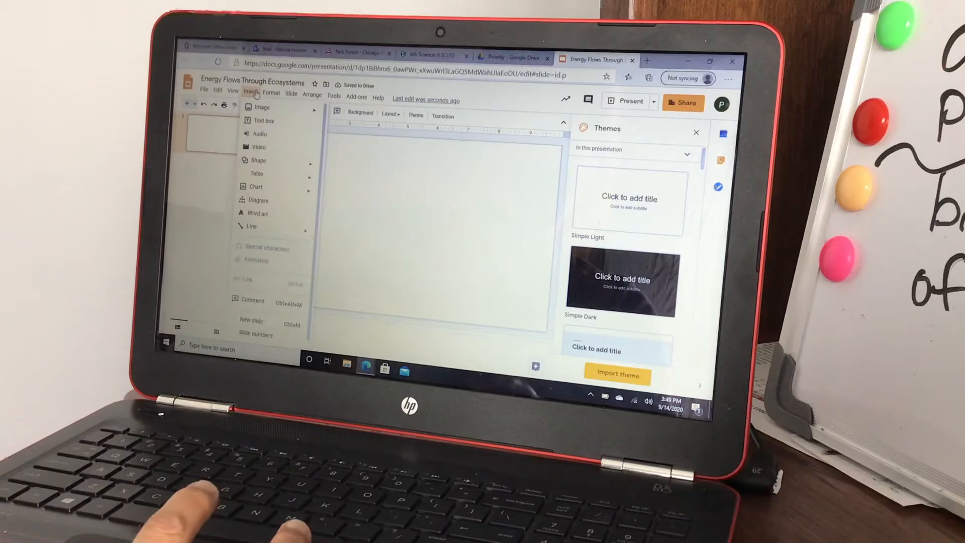
{"action": "left_click", "coordinate": [259, 107]}
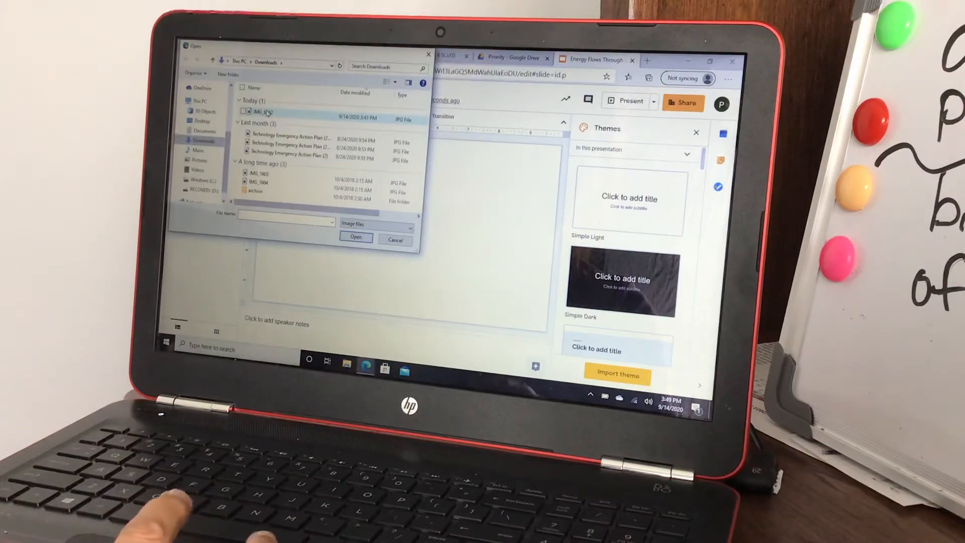
{"action": "left_click", "coordinate": [262, 112]}
{"action": "type", "text": "Energy"}
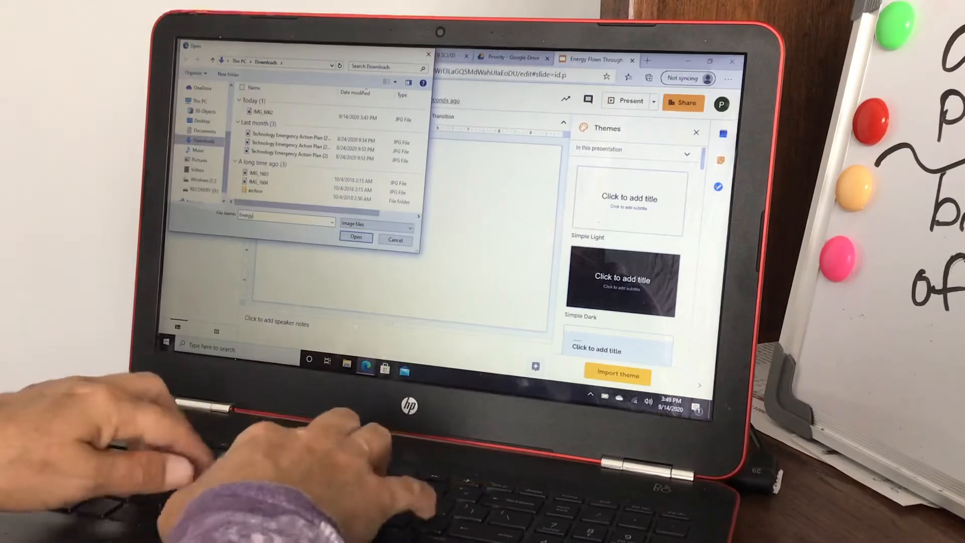
{"action": "type", "text": "Flows Through Ecosystems"}
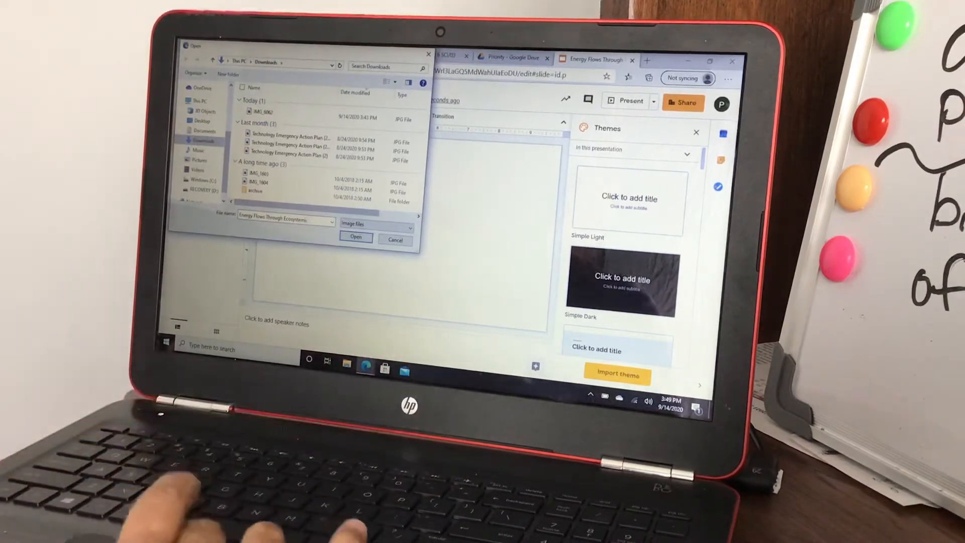
{"action": "left_click", "coordinate": [356, 238]}
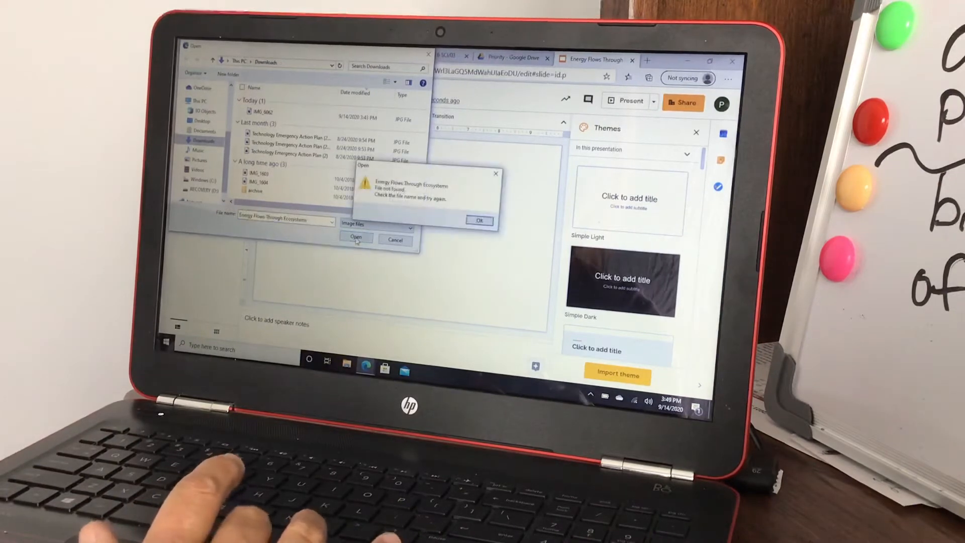
{"action": "left_click", "coordinate": [480, 222]}
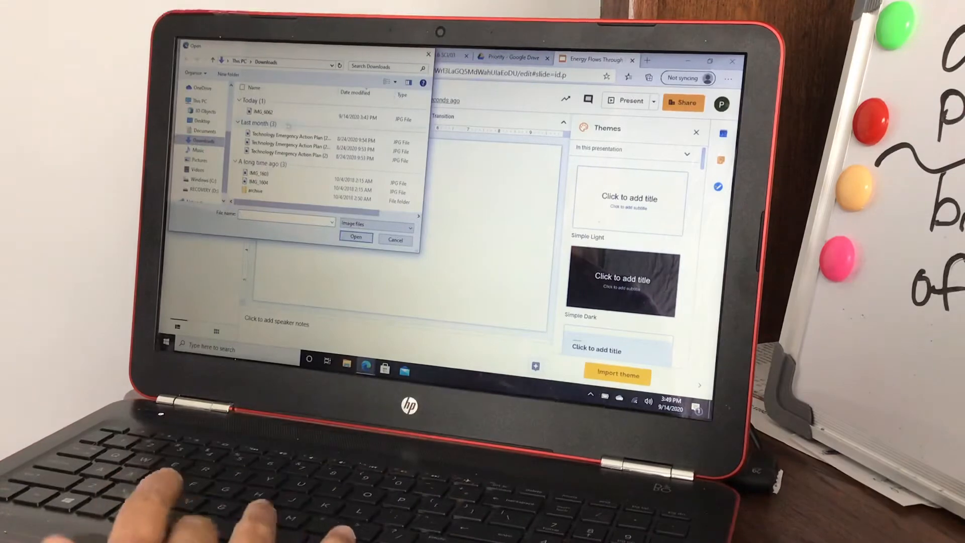
{"action": "left_click", "coordinate": [265, 111]}
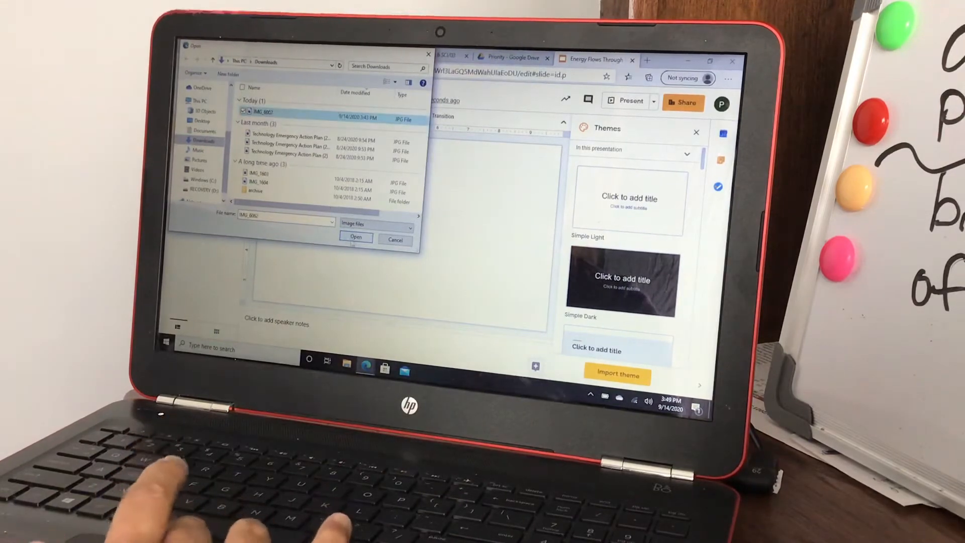
{"action": "left_click", "coordinate": [356, 238]}
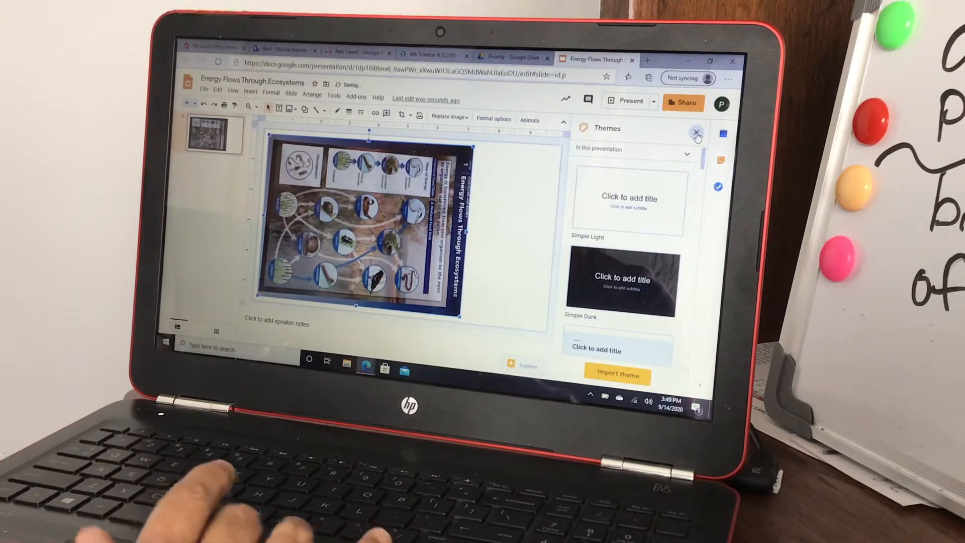
- Close Themes and rotate the photo by 90° steps to 270° in Size & Rotation
{"action": "left_click", "coordinate": [493, 120]}
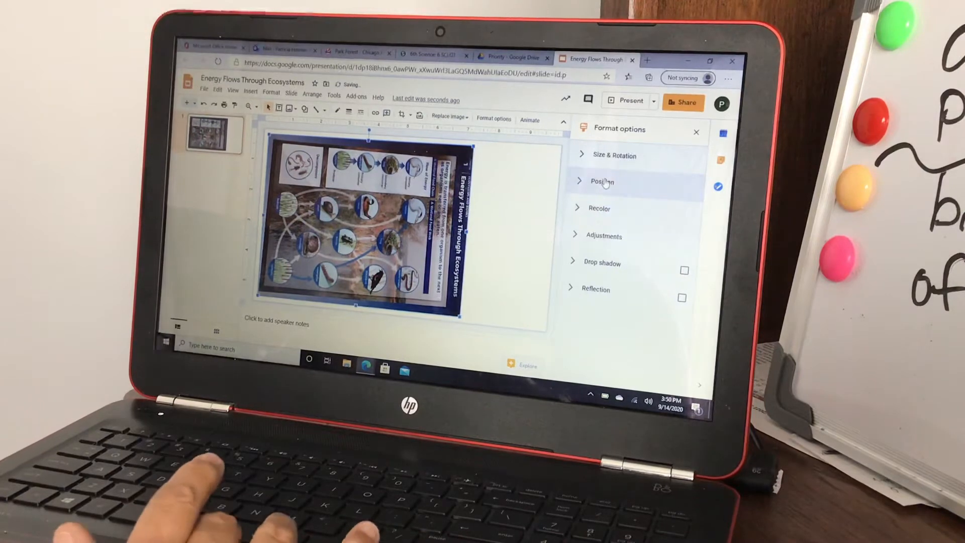
{"action": "left_click", "coordinate": [602, 180]}
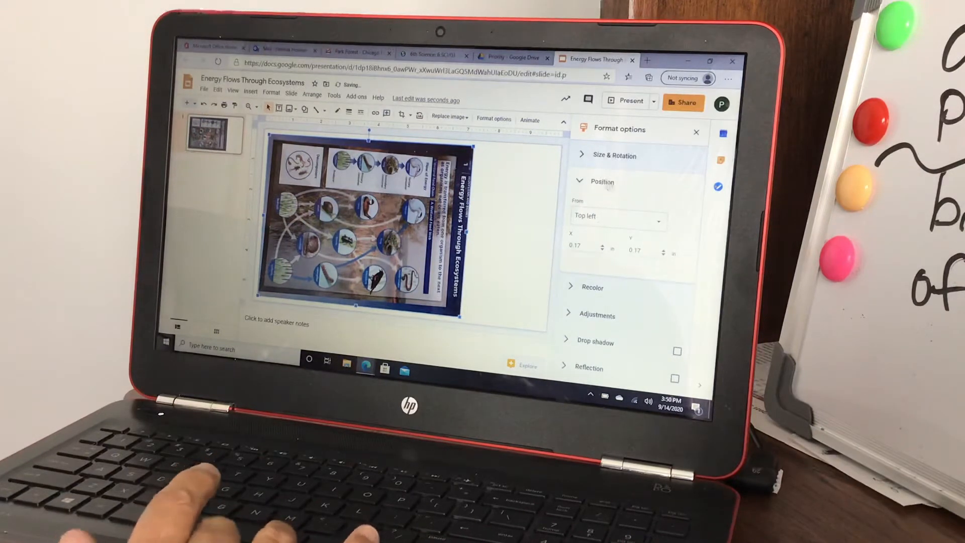
{"action": "left_click", "coordinate": [614, 155]}
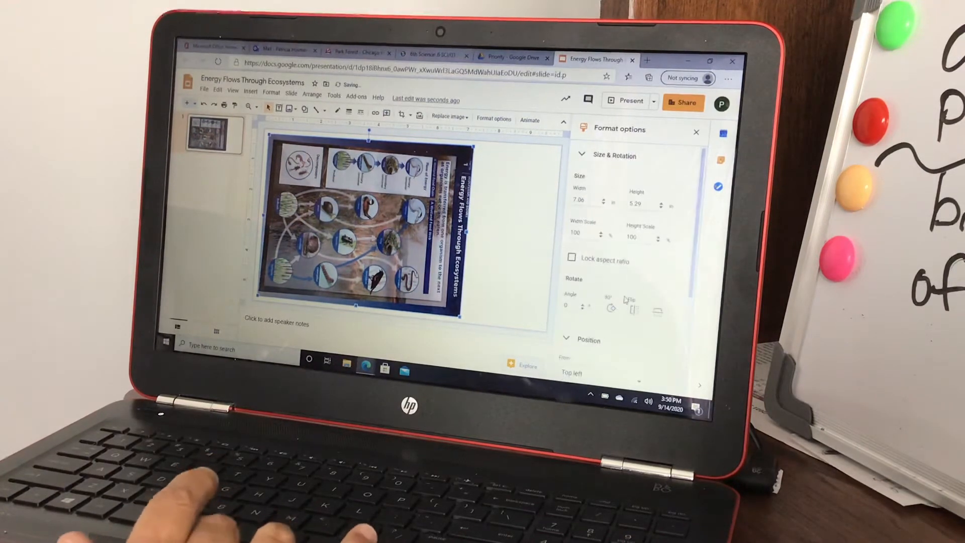
{"action": "mouse_move", "coordinate": [609, 307]}
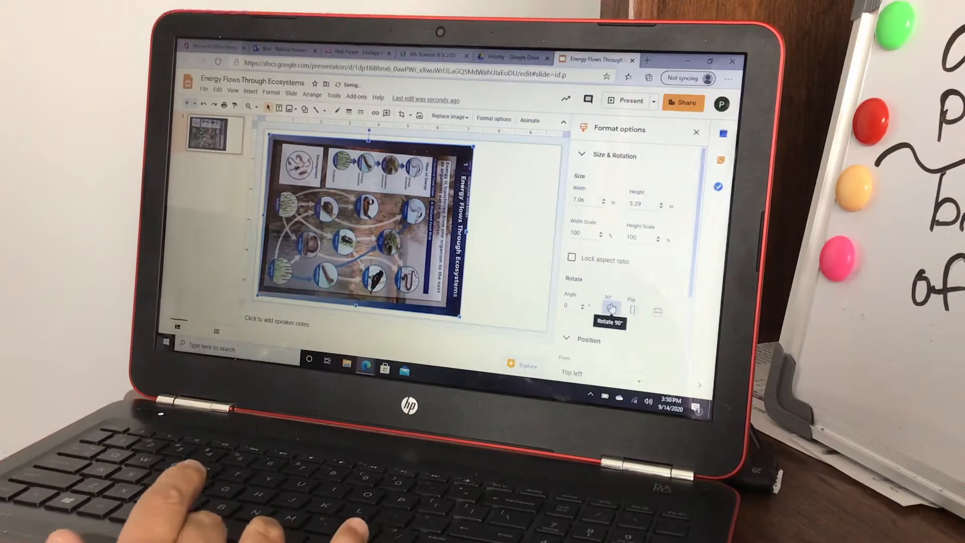
{"action": "left_click", "coordinate": [609, 308]}
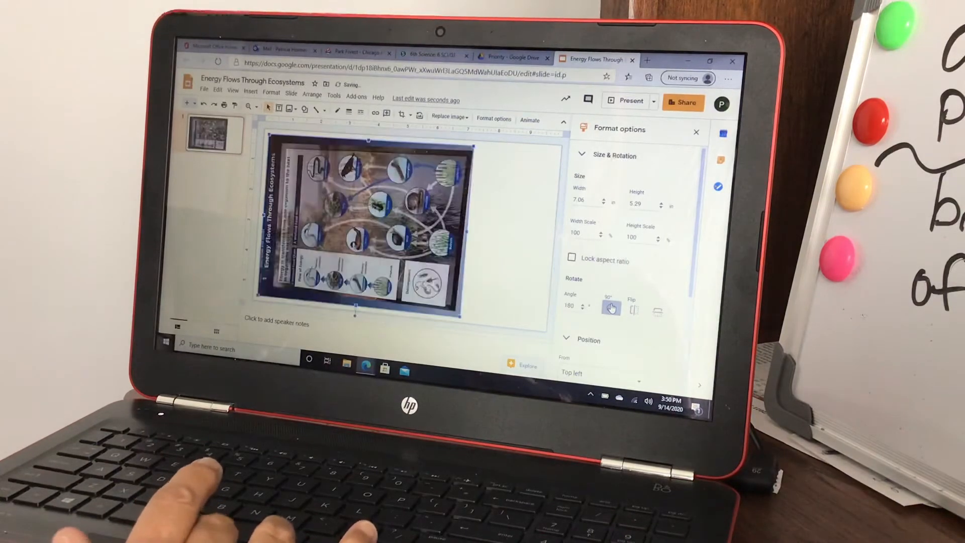
{"action": "left_click", "coordinate": [612, 308]}
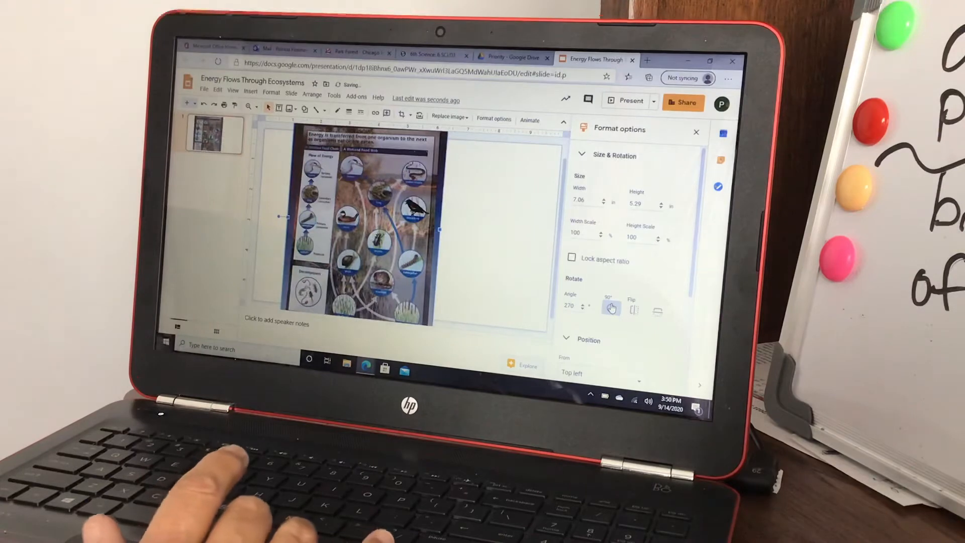
{"action": "left_click", "coordinate": [612, 308]}
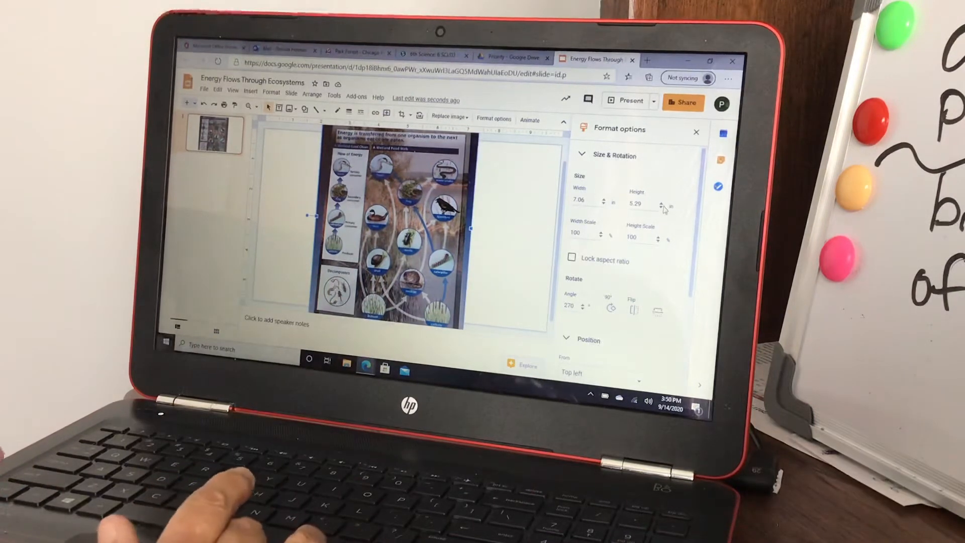
- Adjust the image's height and width values, settling on a 6.21 in width
{"action": "left_click", "coordinate": [661, 201]}
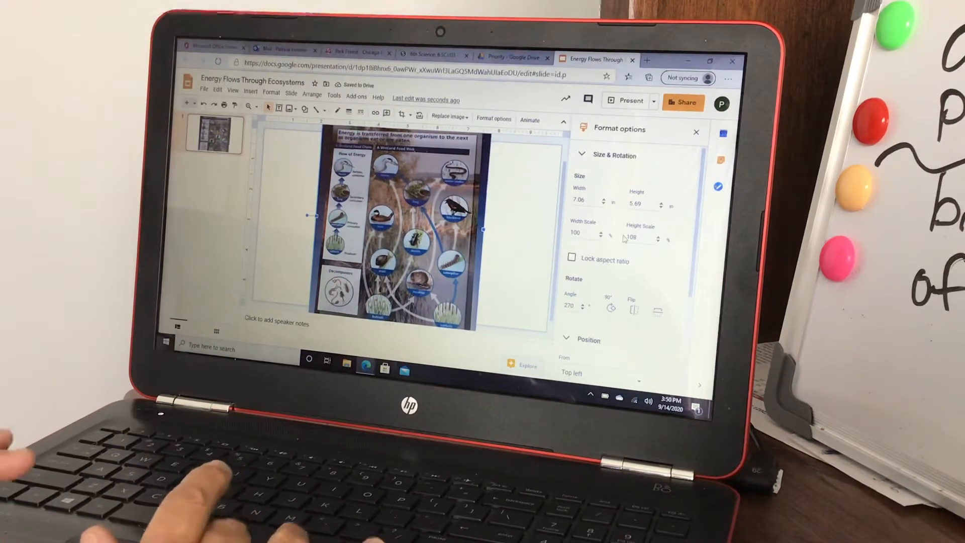
{"action": "left_click", "coordinate": [658, 241]}
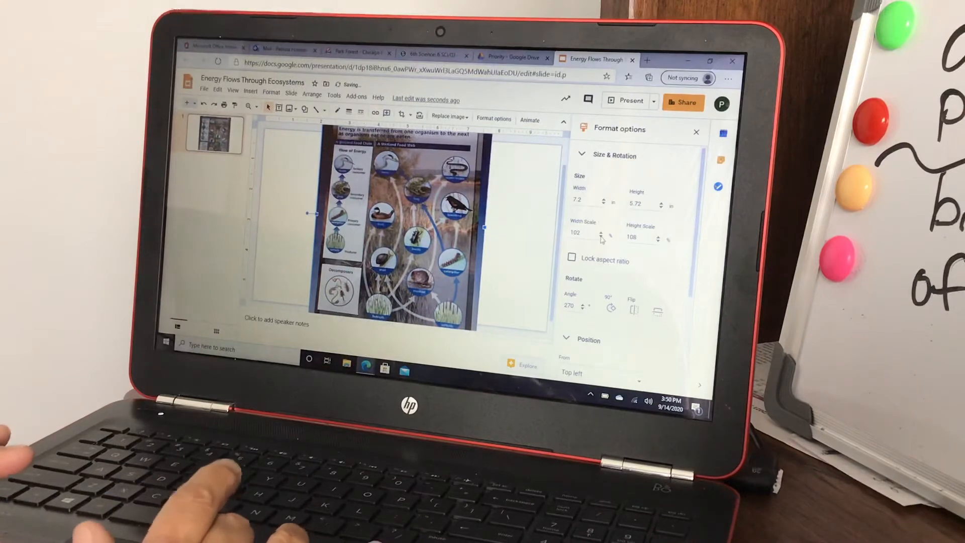
{"action": "left_click", "coordinate": [601, 240]}
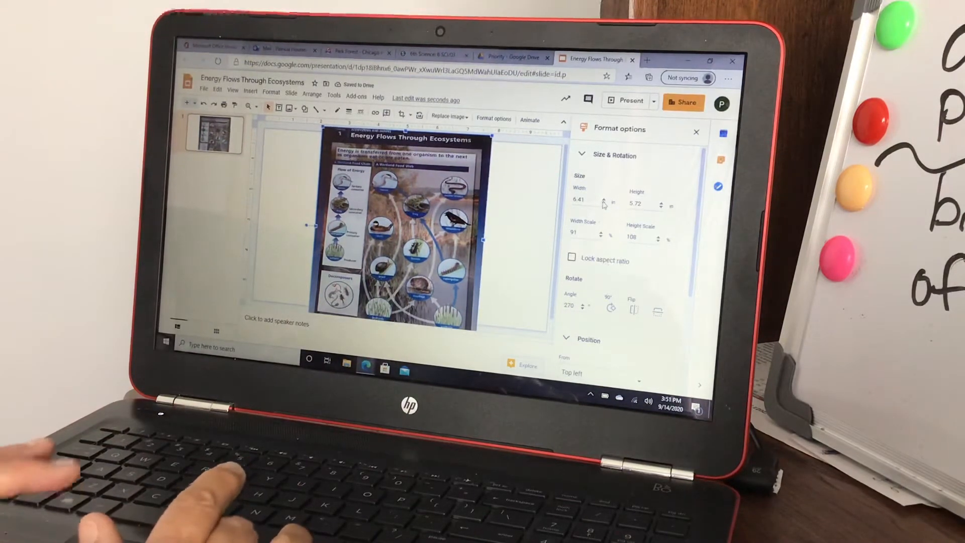
{"action": "left_click", "coordinate": [603, 206]}
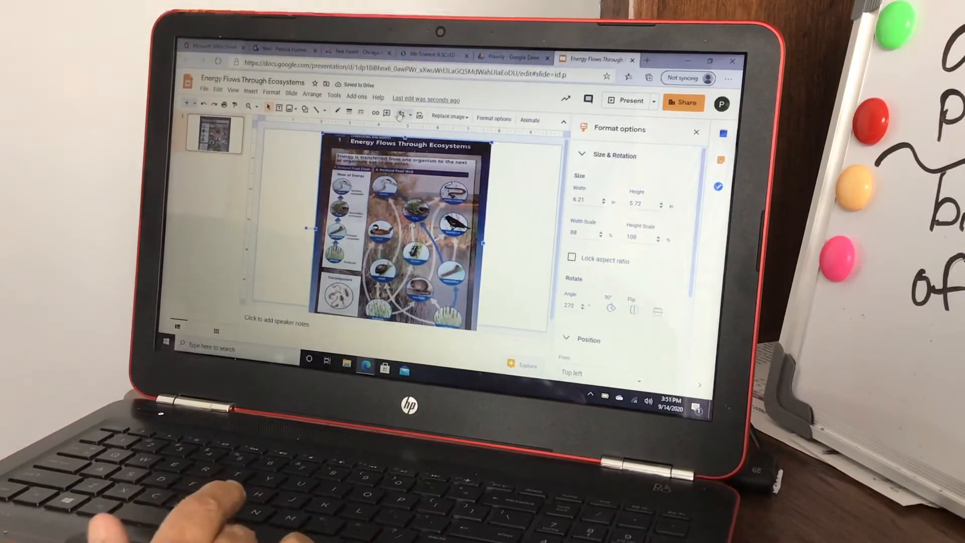
{"action": "mouse_move", "coordinate": [401, 115]}
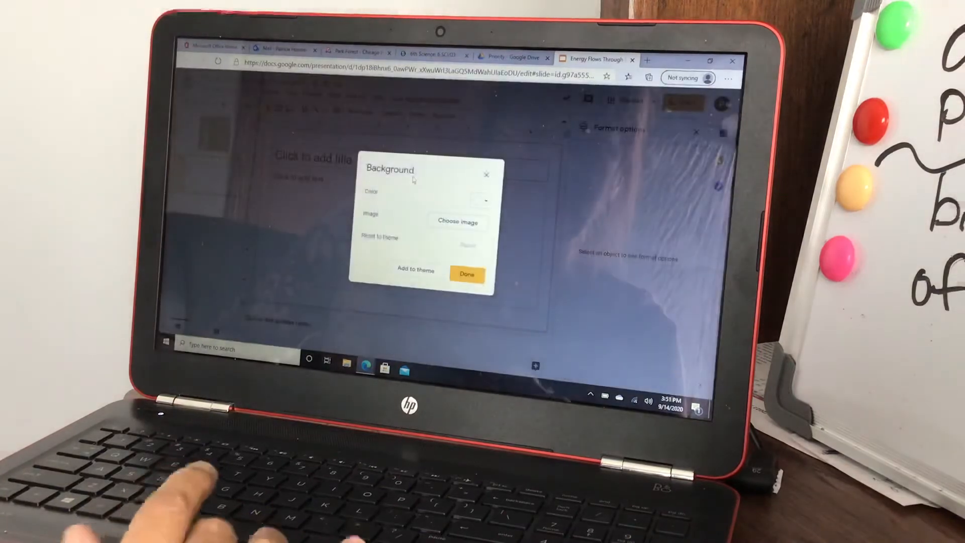
- Set slide 2's background colour to a light peach swatch
{"action": "left_click", "coordinate": [484, 200]}
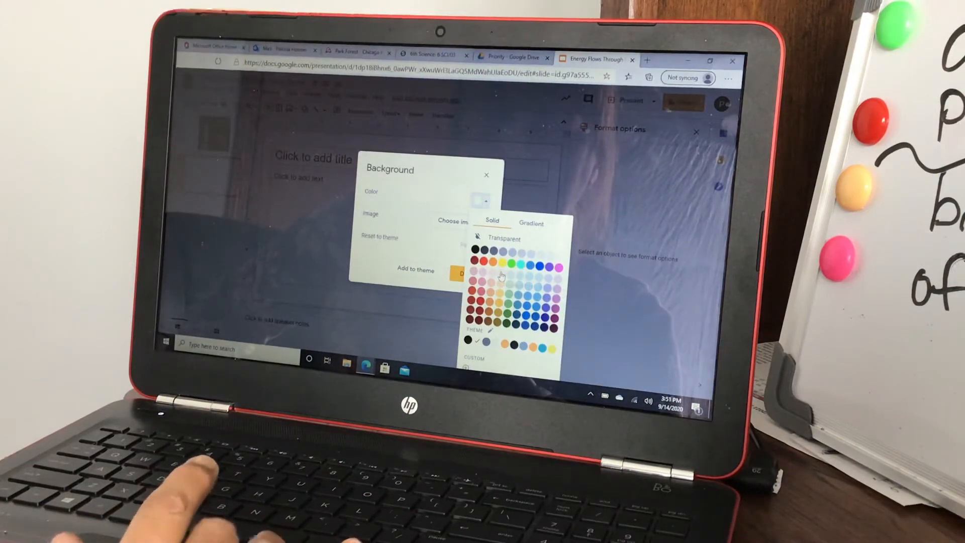
{"action": "left_click", "coordinate": [482, 202]}
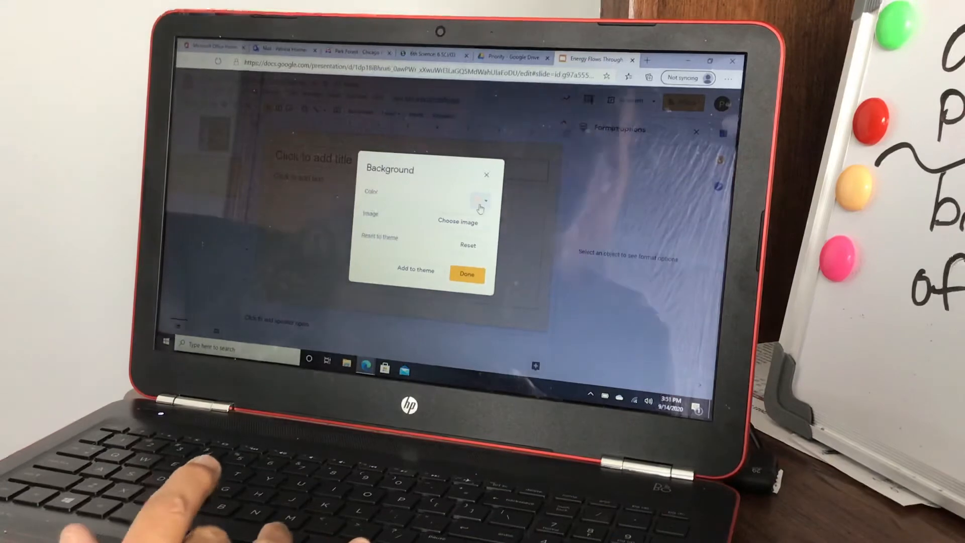
{"action": "left_click", "coordinate": [467, 274]}
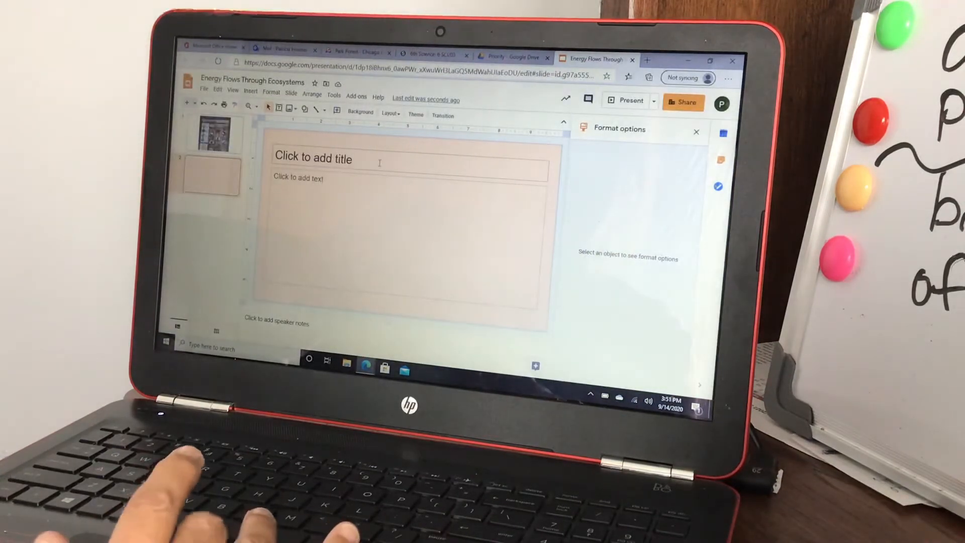
- Type the slide title 'Energy flows through Ecosystems'
{"action": "left_click", "coordinate": [406, 157]}
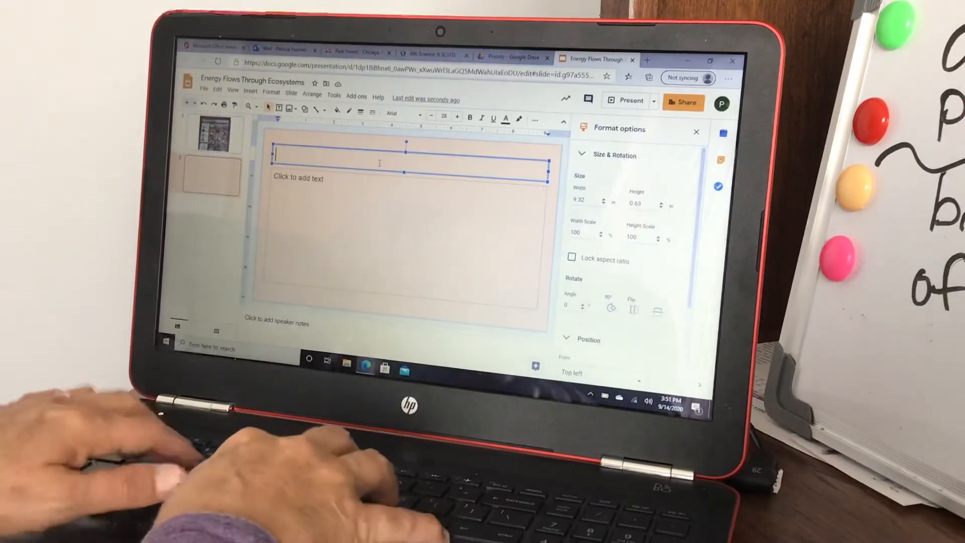
{"action": "type", "text": "Energy f"}
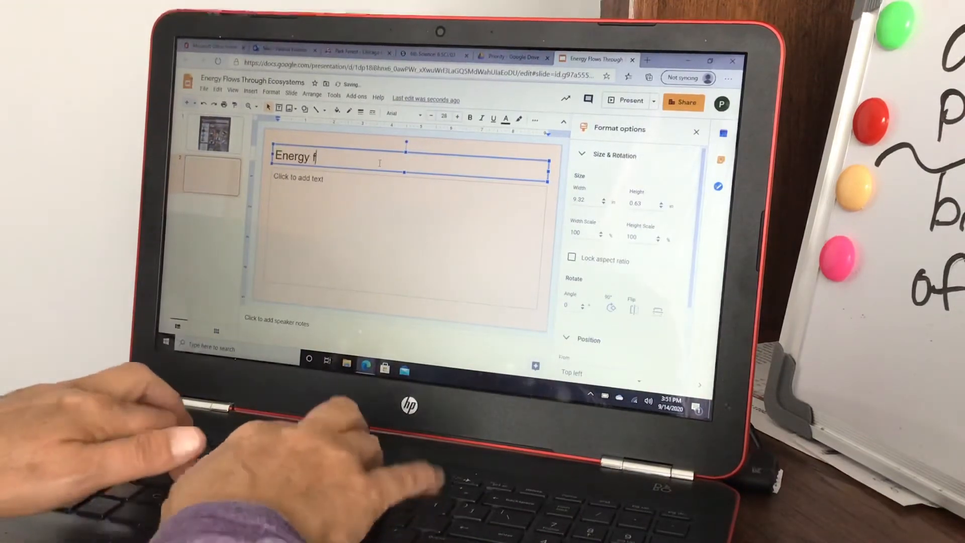
{"action": "type", "text": "lows thro"}
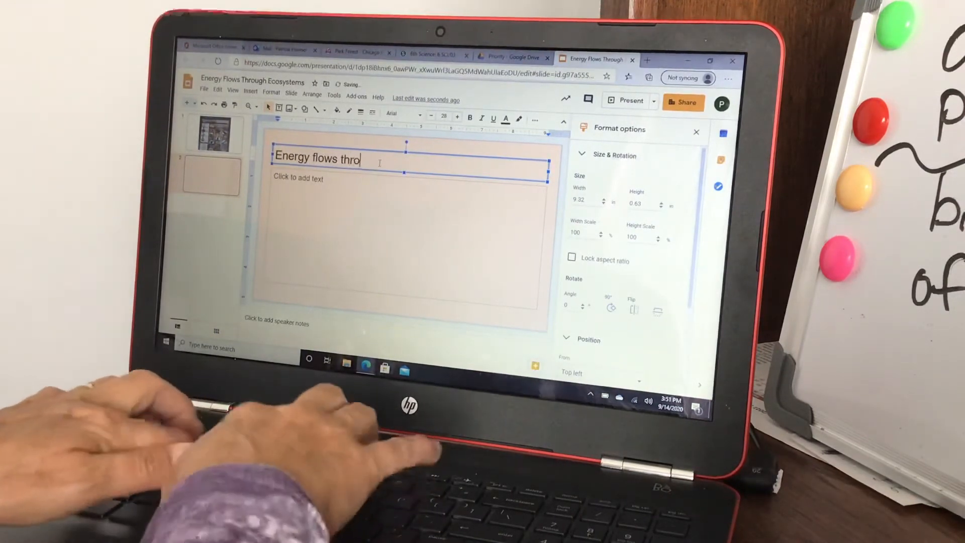
{"action": "type", "text": "ugh"}
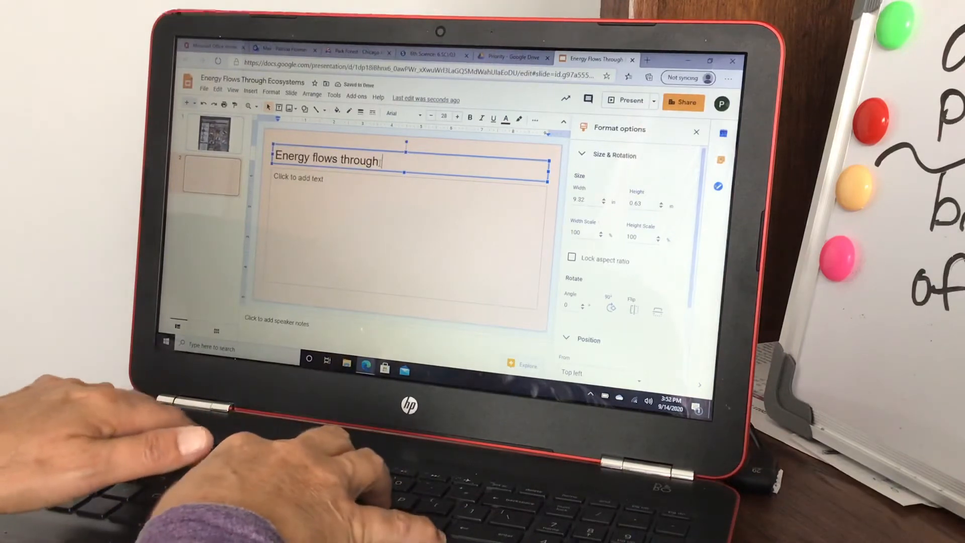
{"action": "type", "text": "Ecosystems"}
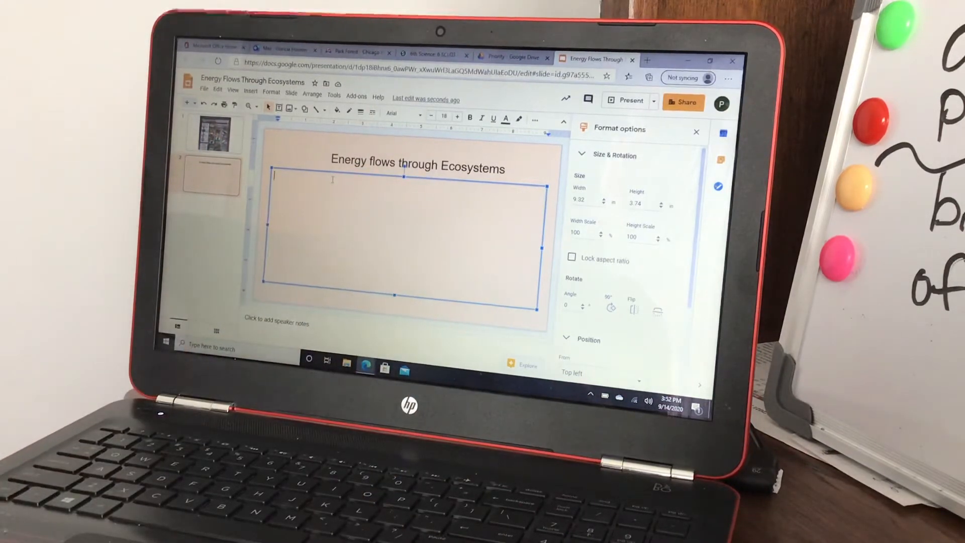
- Type the question 'Give one example of how energy flows through ecosystems.'
{"action": "type", "text": "Gl"}
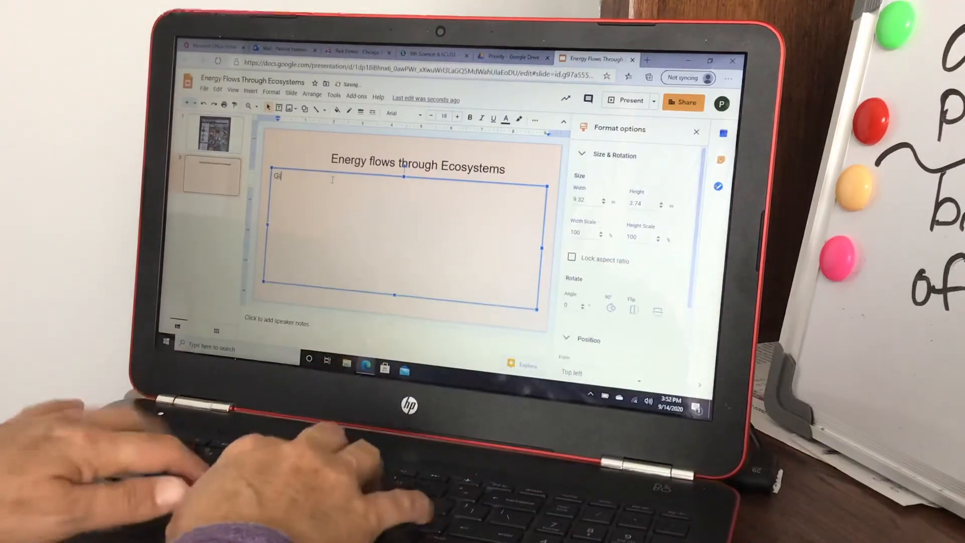
{"action": "type", "text": "ve one"}
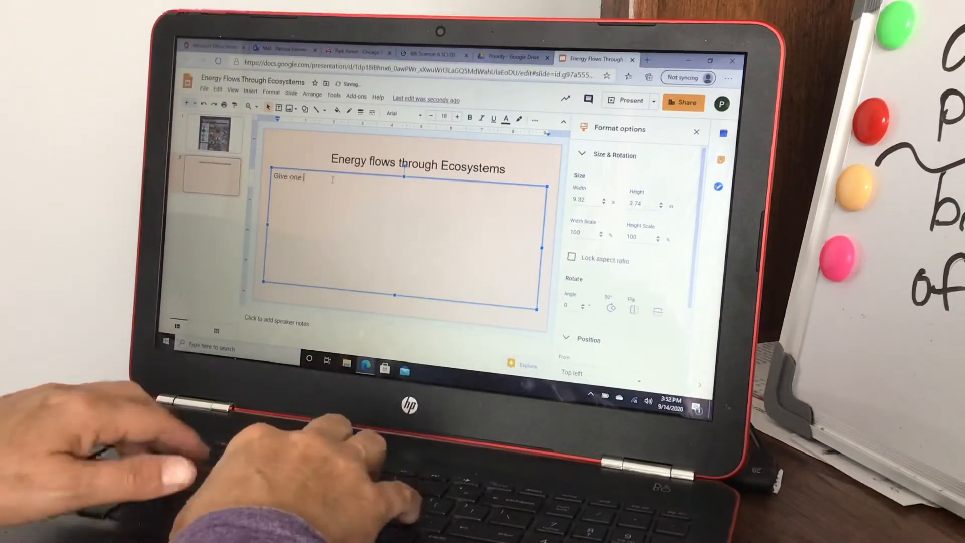
{"action": "type", "text": "examb"}
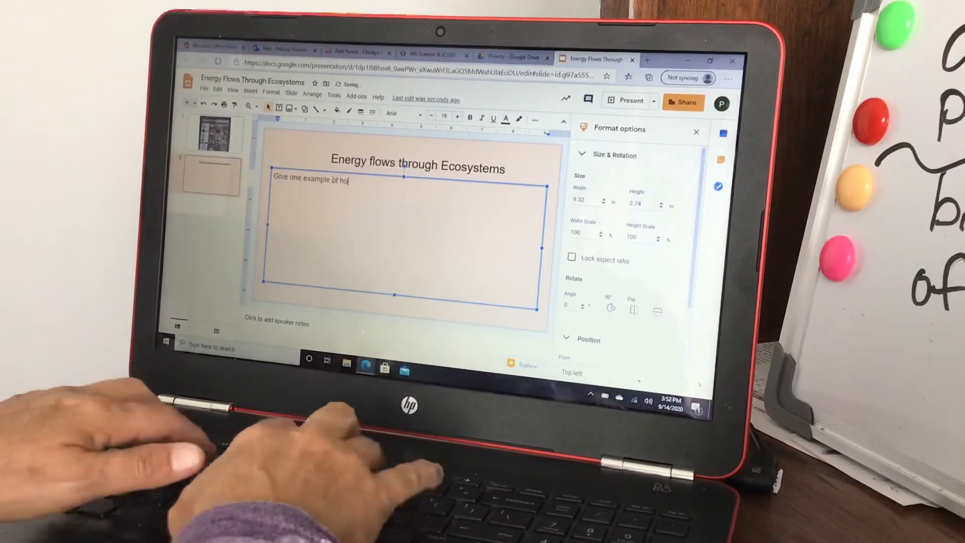
{"action": "type", "text": "w energy flo"}
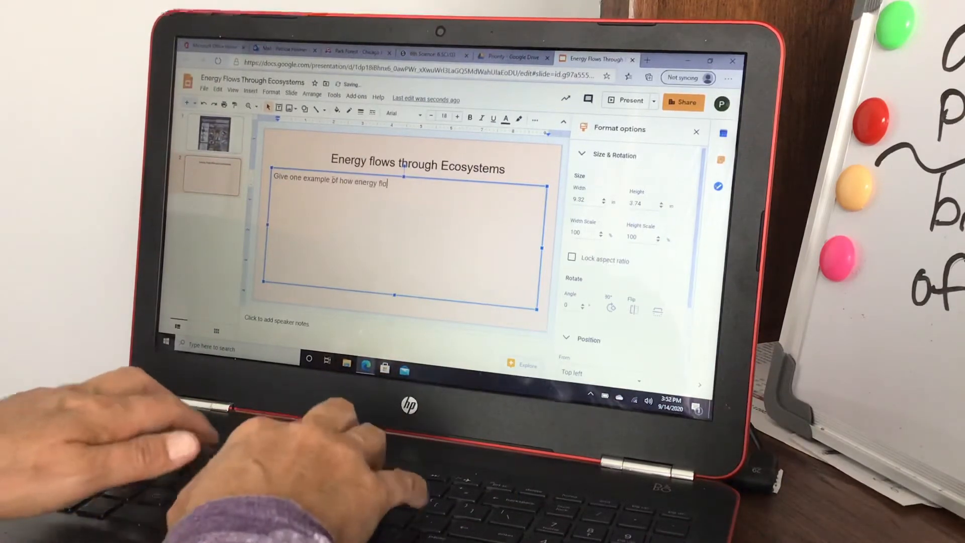
{"action": "type", "text": "ws through"}
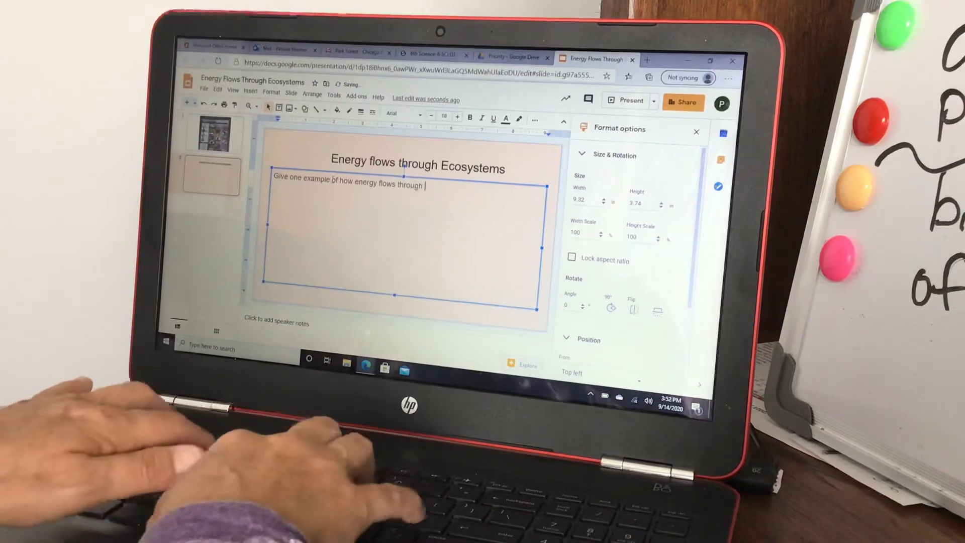
{"action": "type", "text": "ecosyst"}
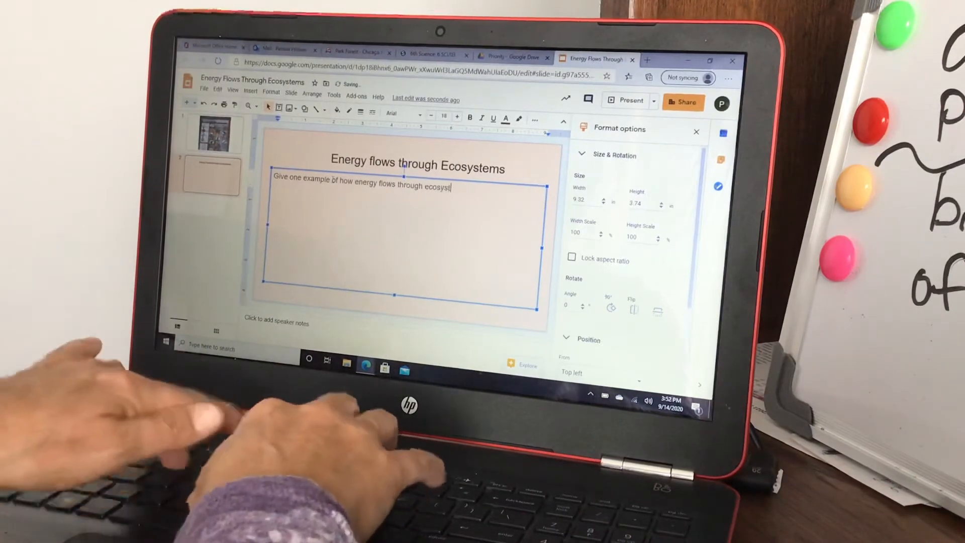
{"action": "type", "text": "ems."}
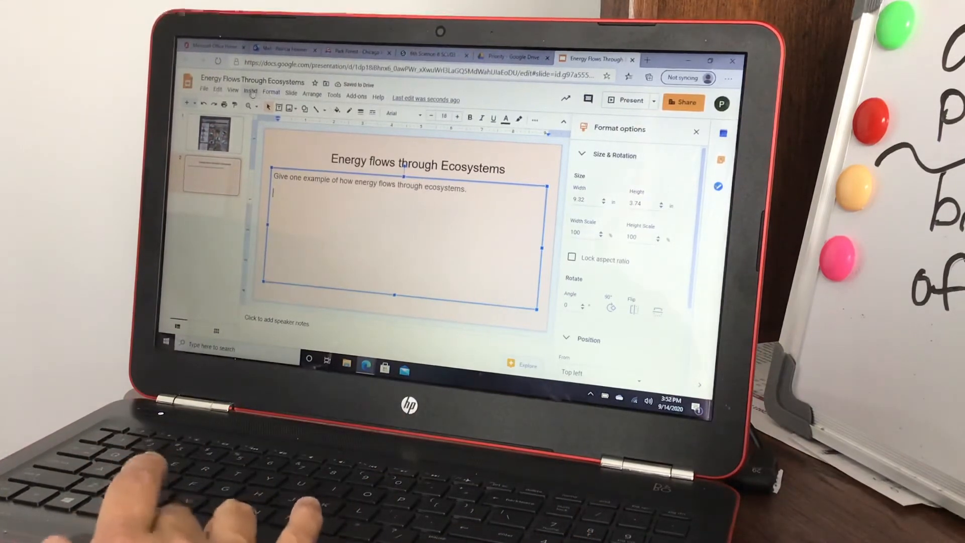
- Draw a rectangle answer box below the question, then go to Schoology's courses
{"action": "left_click", "coordinate": [250, 91]}
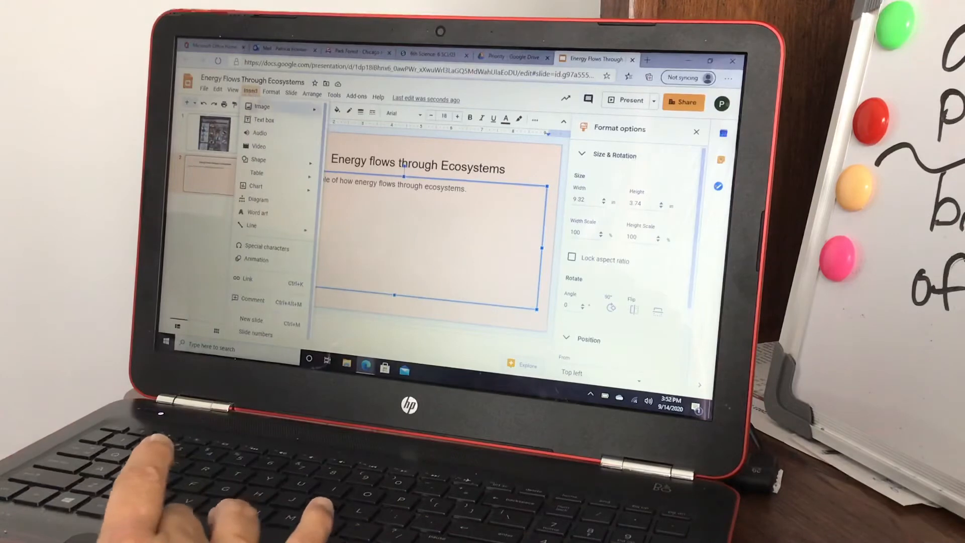
{"action": "left_click", "coordinate": [257, 159]}
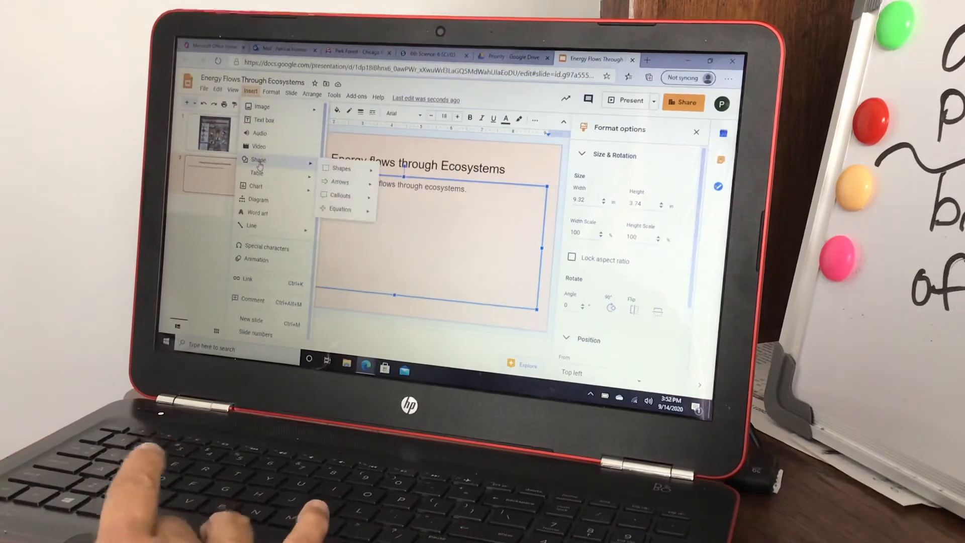
{"action": "left_click", "coordinate": [341, 168]}
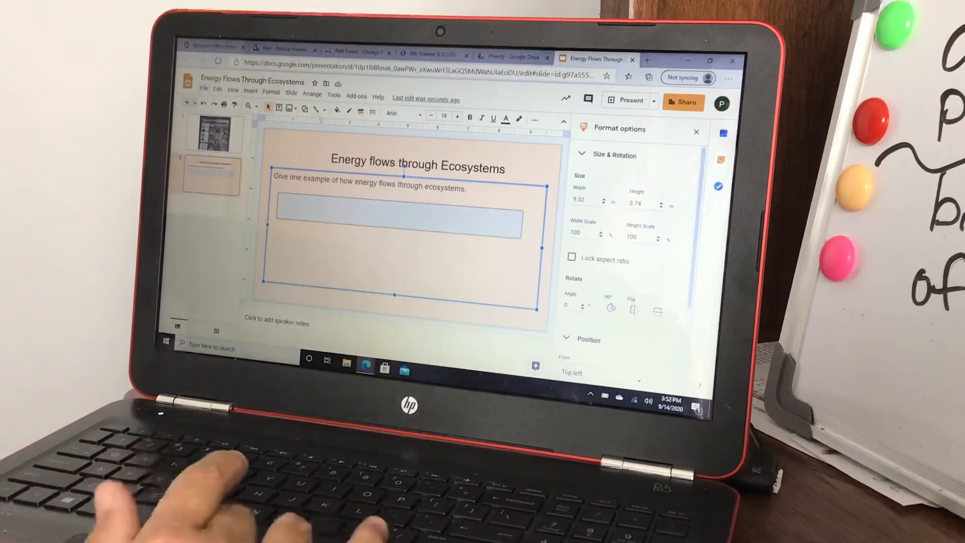
{"action": "mouse_move", "coordinate": [376, 246]}
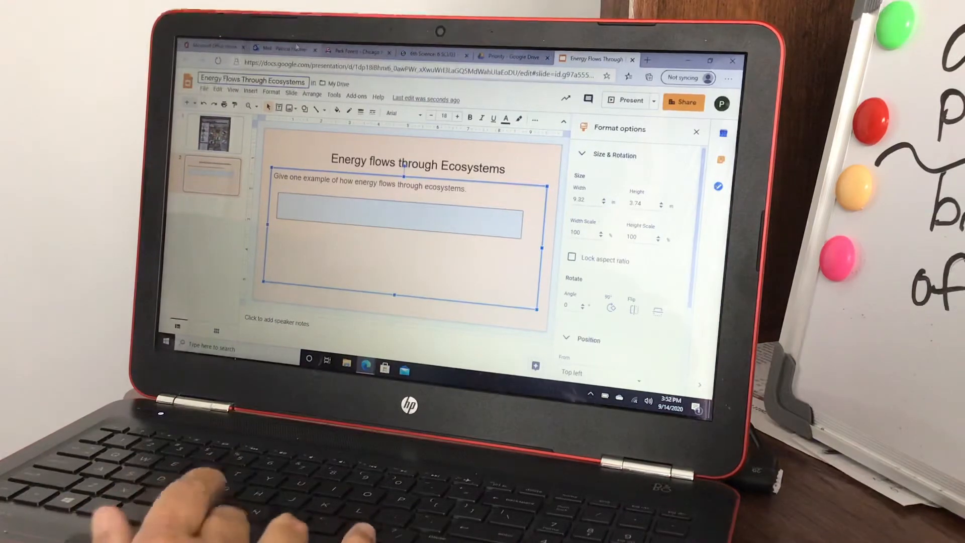
{"action": "left_click", "coordinate": [431, 57]}
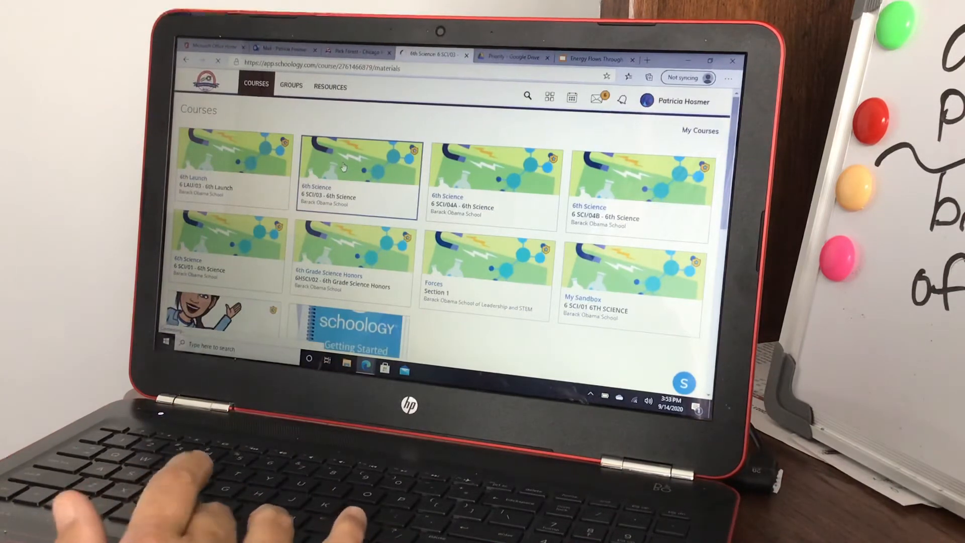
- Open 6th Science's Quarter 1 6th Grade Science folder and choose Add Assignment
{"action": "left_click", "coordinate": [357, 163]}
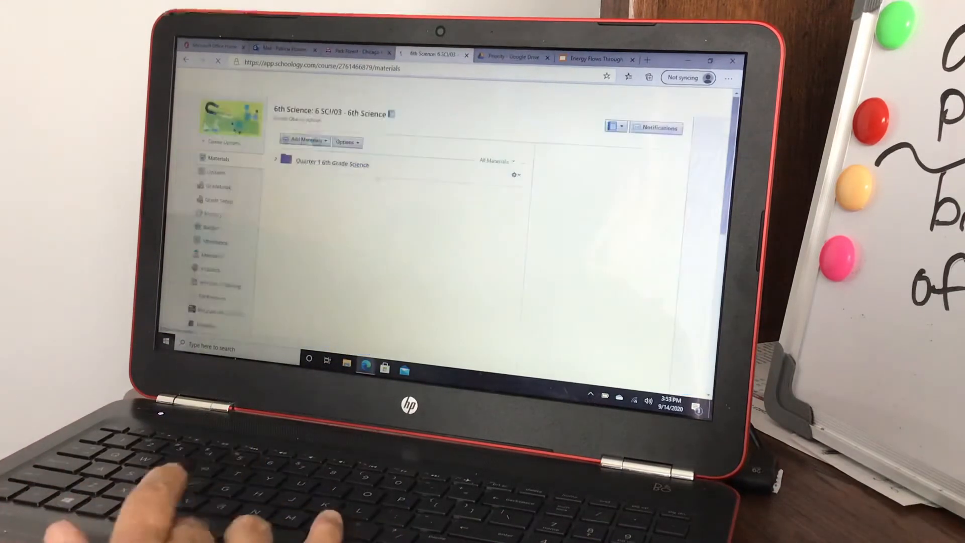
{"action": "left_click", "coordinate": [332, 163]}
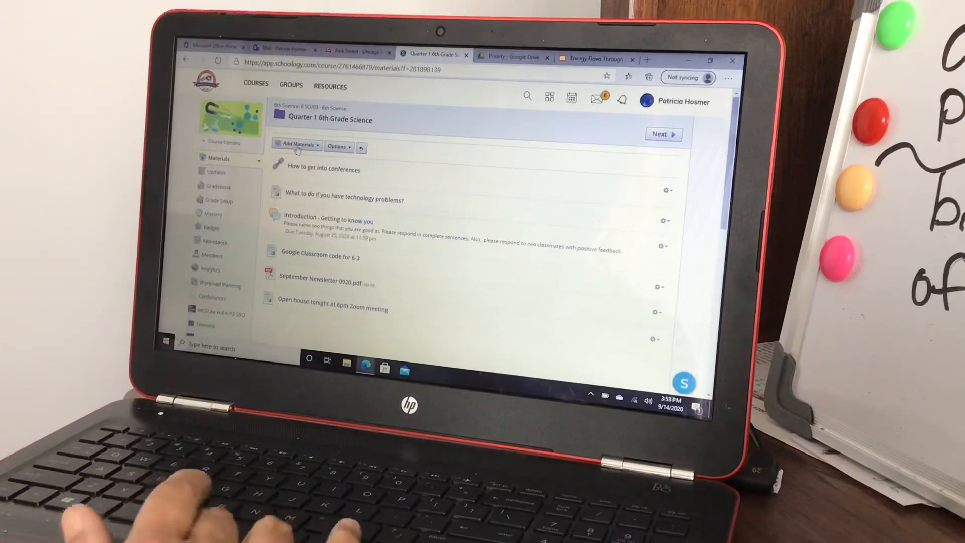
{"action": "left_click", "coordinate": [297, 145]}
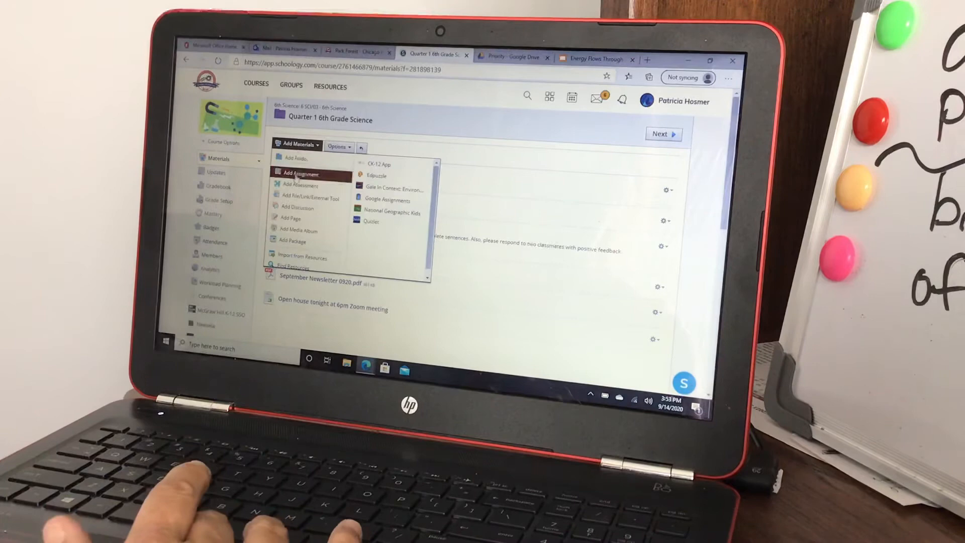
{"action": "left_click", "coordinate": [301, 173]}
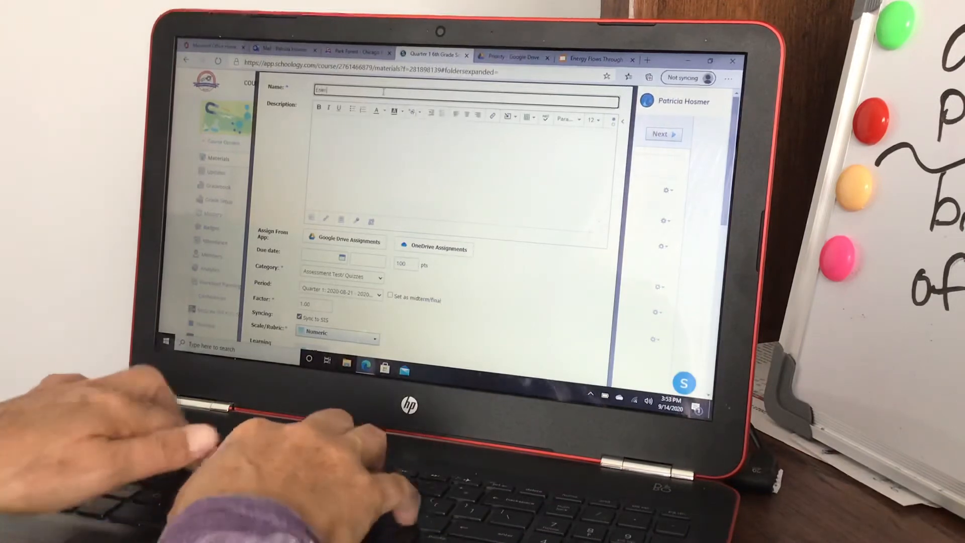
- Name the assignment 'Energy Flows Through Ecosystems'
{"action": "type", "text": "Energy Flows"}
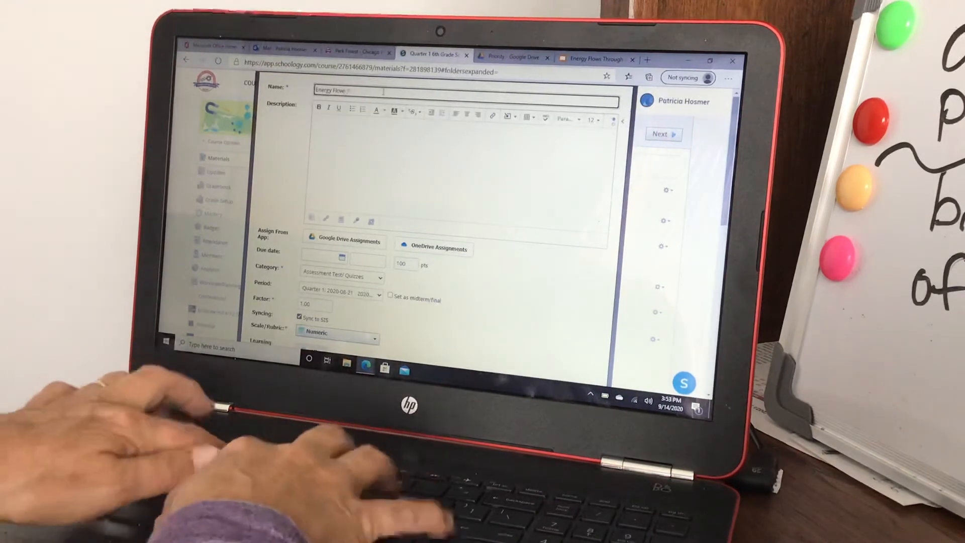
{"action": "type", "text": "Through"}
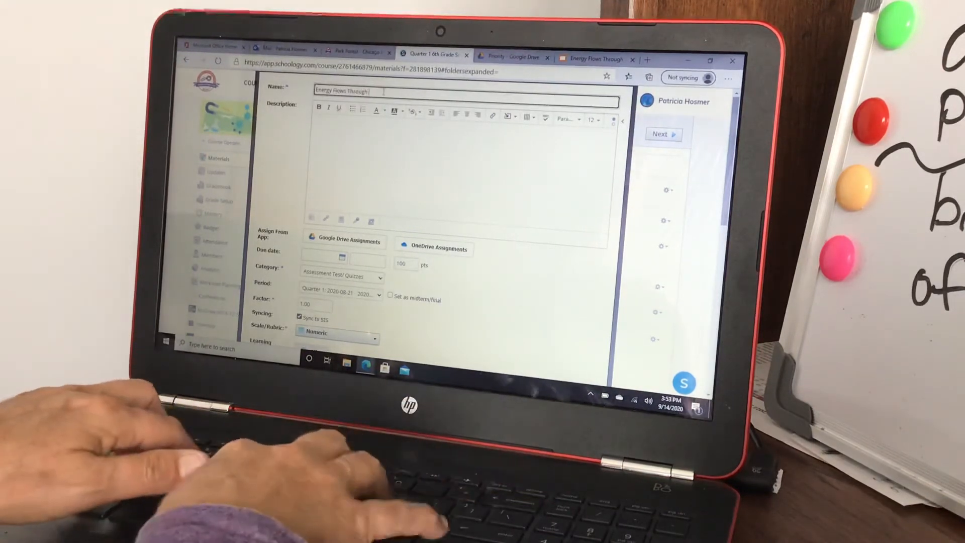
{"action": "type", "text": "Ecosystems"}
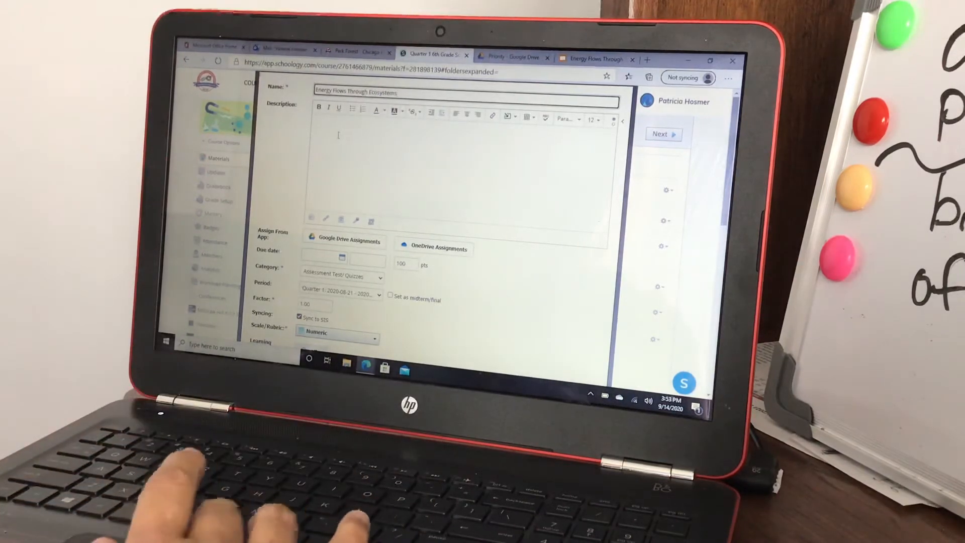
- Enter the description 'Please review and answer the question.'
{"action": "type", "text": "Please review and"}
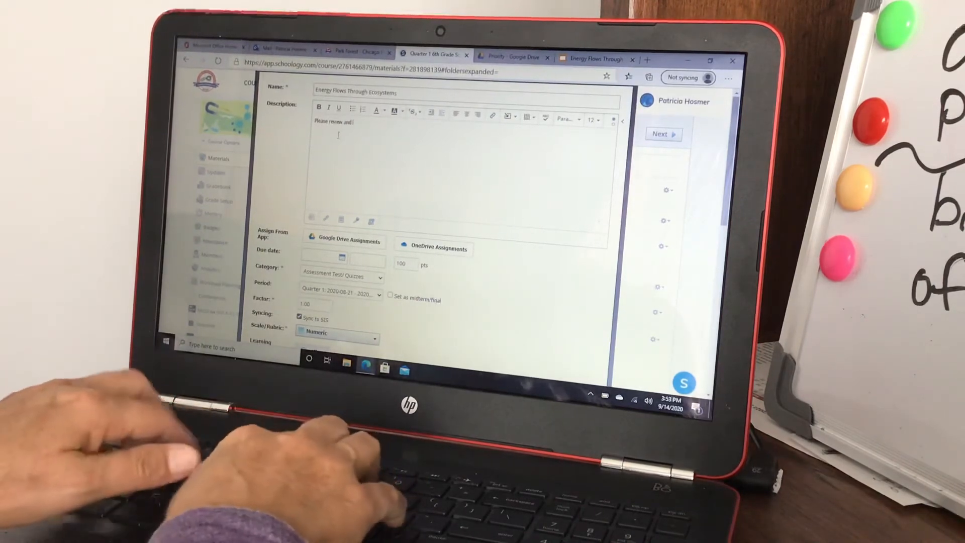
{"action": "type", "text": "answer the qui"}
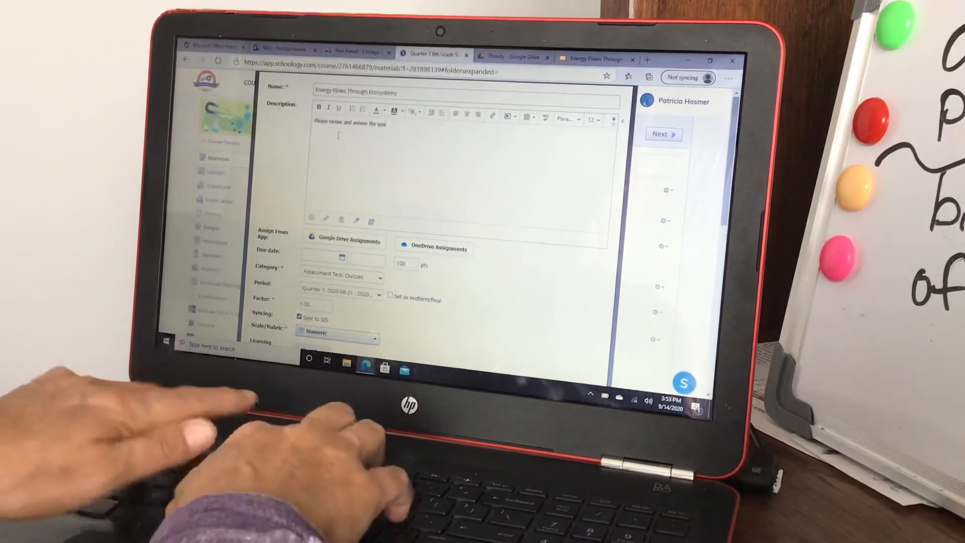
{"action": "type", "text": "question."}
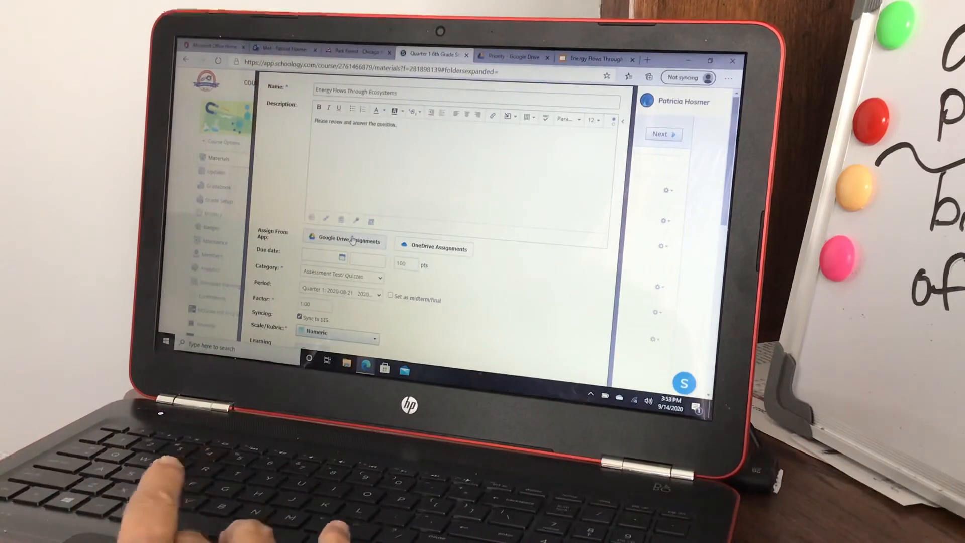
- Attach the 'Energy Flows Through Ecosystems' Google Drive presentation, giving each student a copy
{"action": "left_click", "coordinate": [345, 239]}
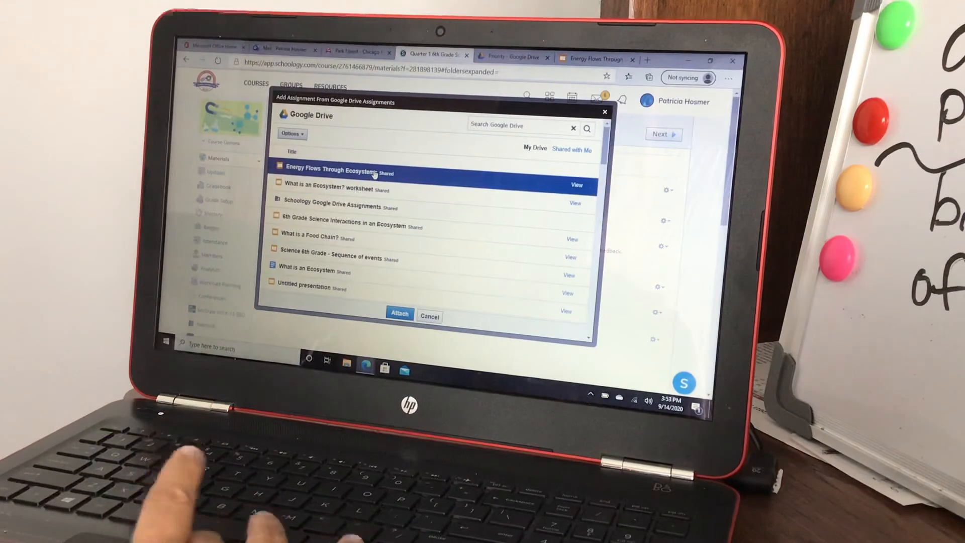
{"action": "left_click", "coordinate": [398, 315]}
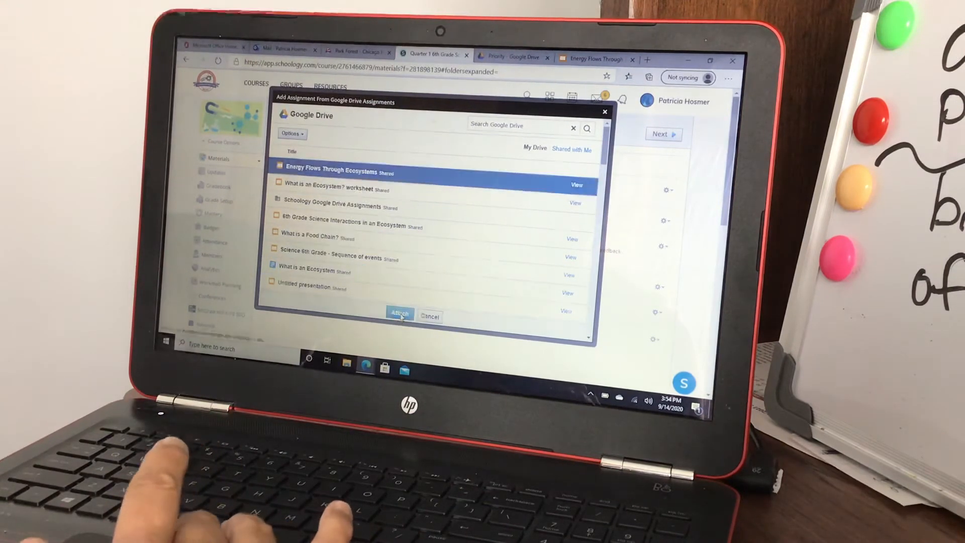
{"action": "left_click", "coordinate": [400, 315]}
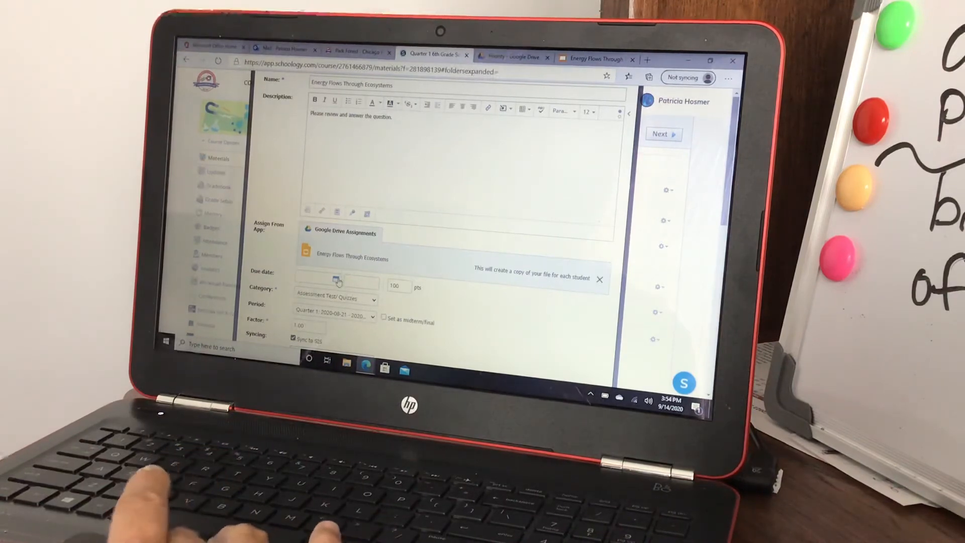
- Make the assignment due 9/14/20 at 11:59PM in the Blended Learning category, then create it
{"action": "left_click", "coordinate": [336, 281]}
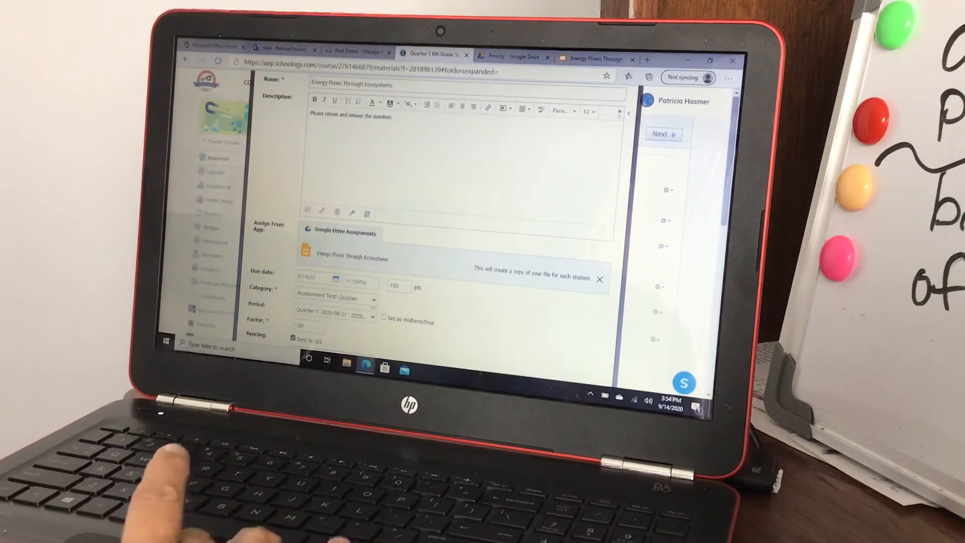
{"action": "left_click", "coordinate": [334, 298]}
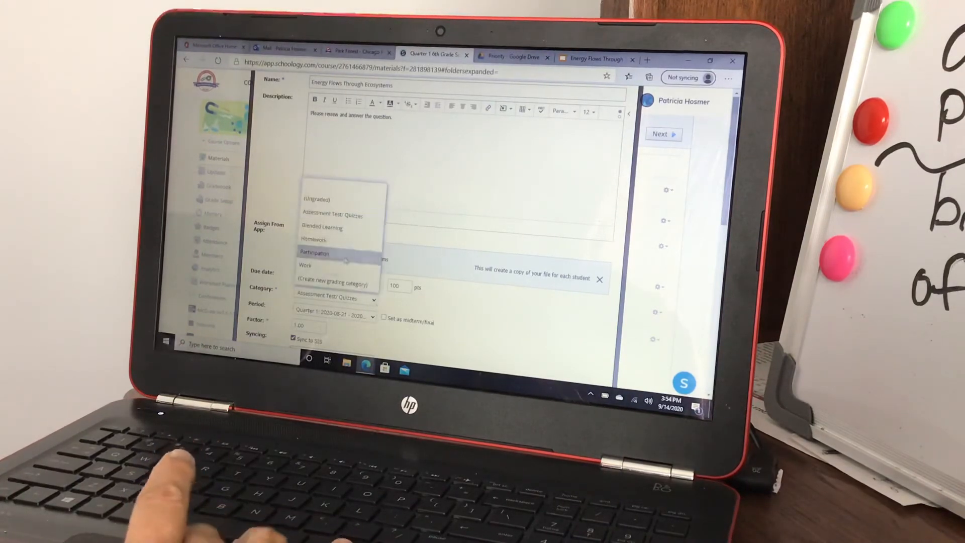
{"action": "left_click", "coordinate": [323, 227]}
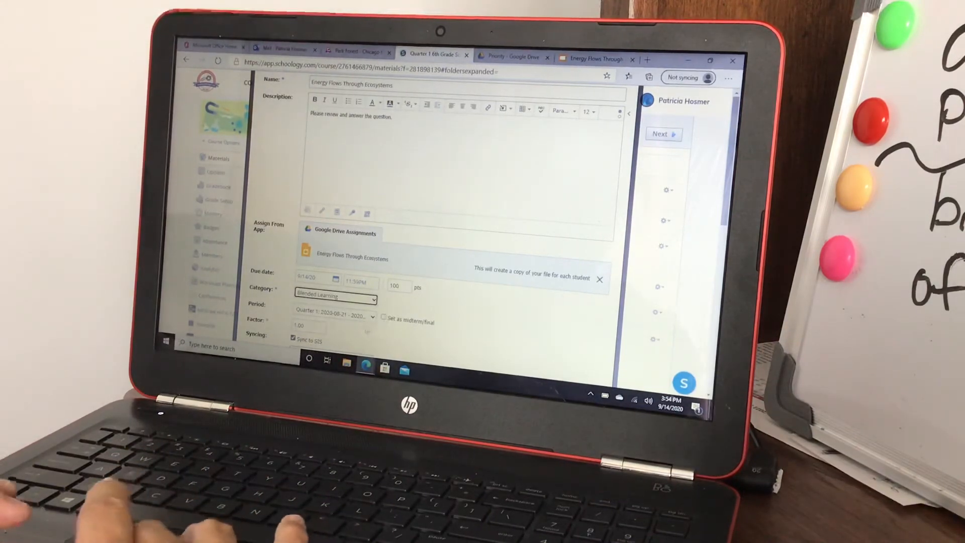
{"action": "mouse_move", "coordinate": [723, 225]}
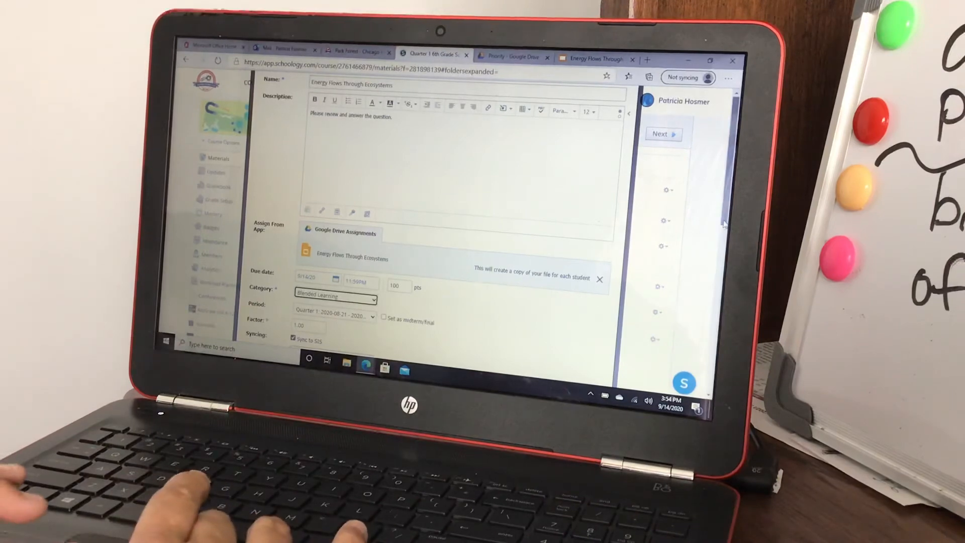
{"action": "scroll", "scroll_direction": "down", "scroll_amount": 3}
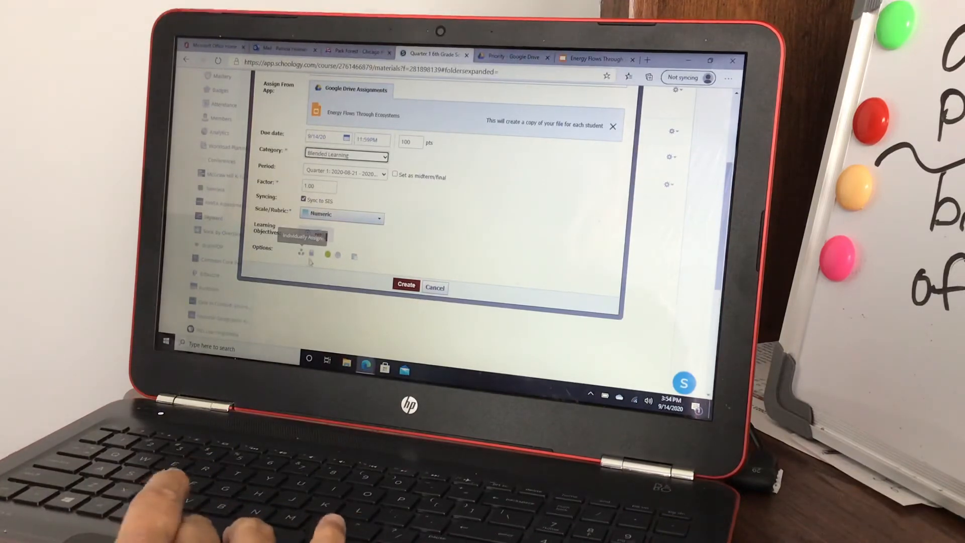
{"action": "mouse_move", "coordinate": [328, 255]}
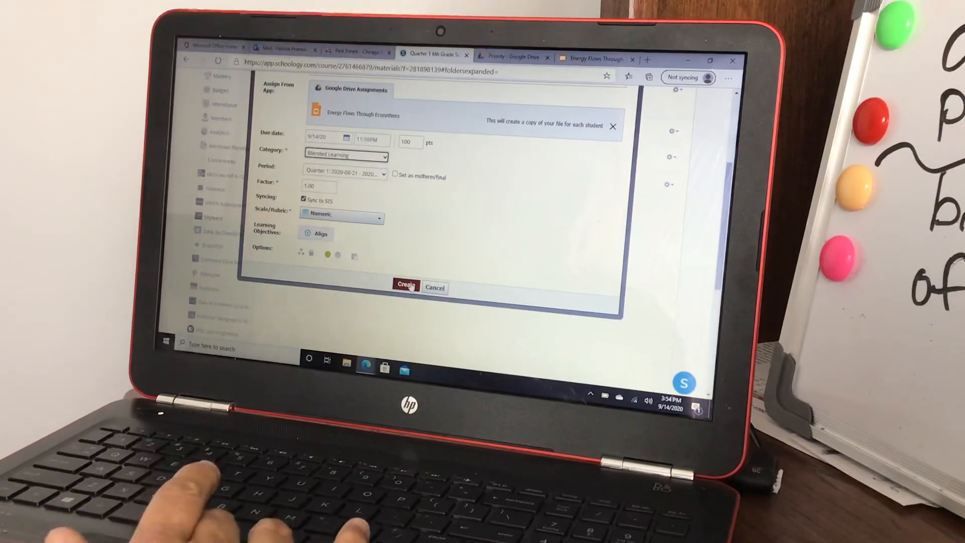
{"action": "left_click", "coordinate": [406, 285]}
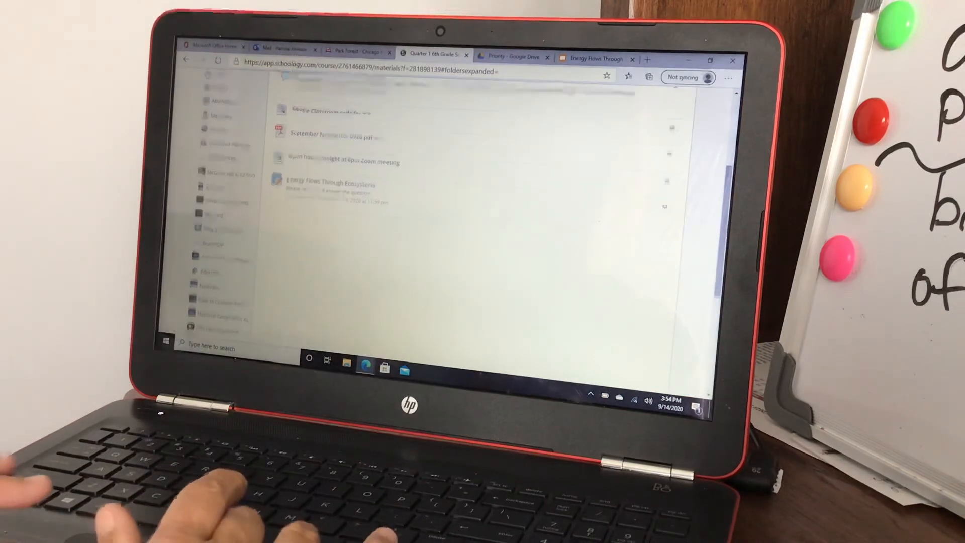
- Open the Upcoming assignment's attached presentation and view slide 2 with the answer box
{"action": "scroll", "scroll_direction": "up", "scroll_amount": 3}
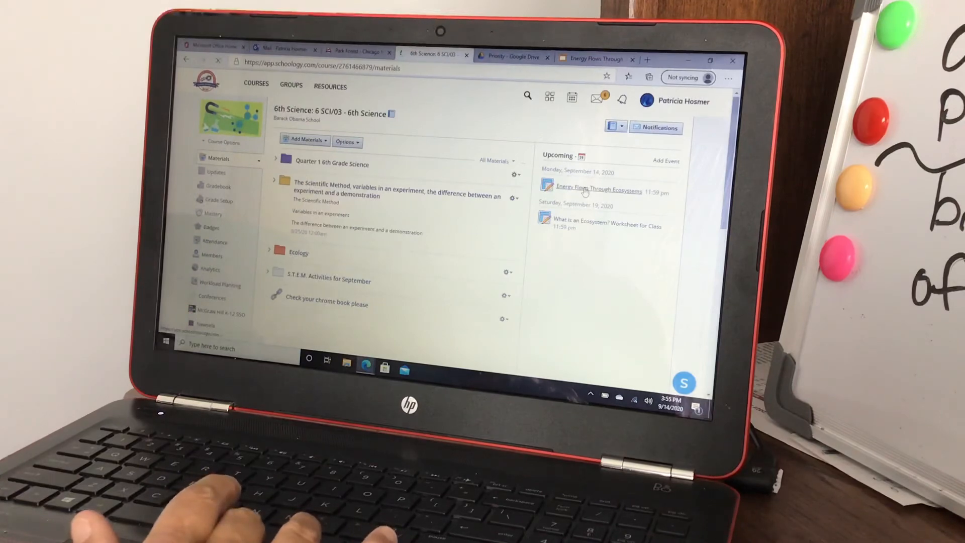
{"action": "left_click", "coordinate": [597, 188]}
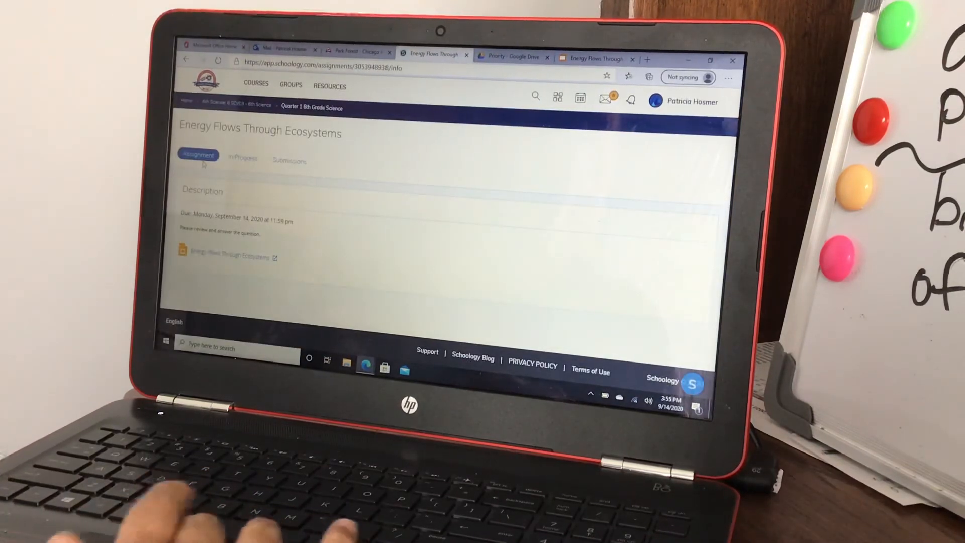
{"action": "left_click", "coordinate": [243, 158]}
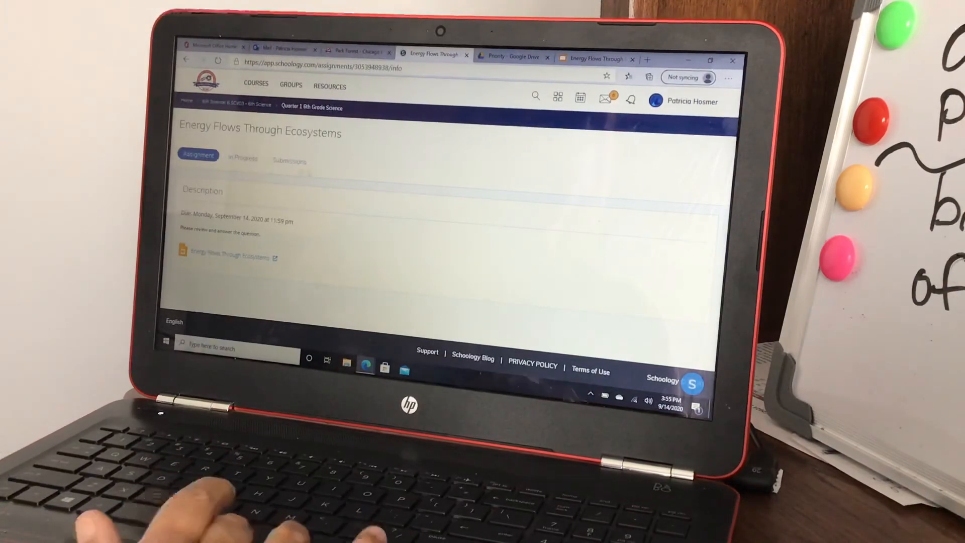
{"action": "mouse_move", "coordinate": [231, 258]}
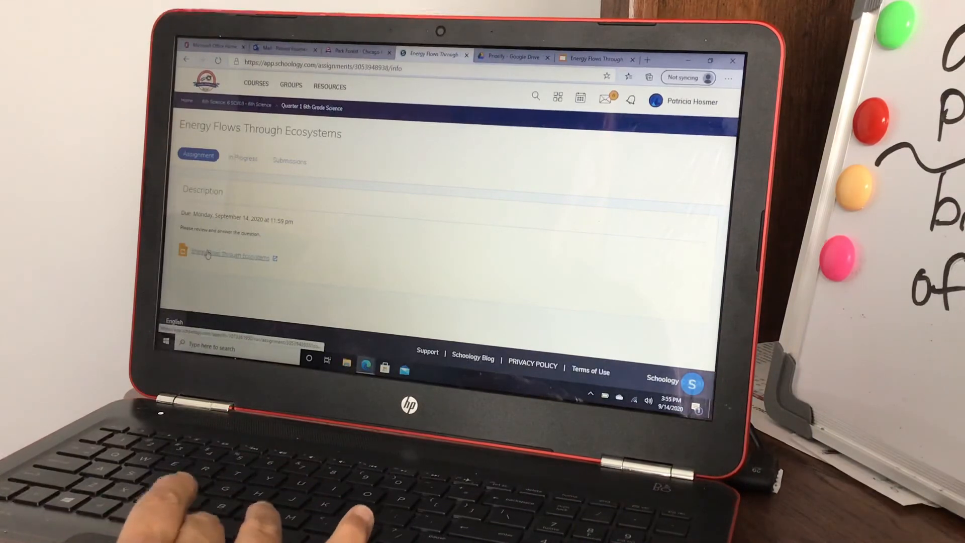
{"action": "left_click", "coordinate": [227, 257]}
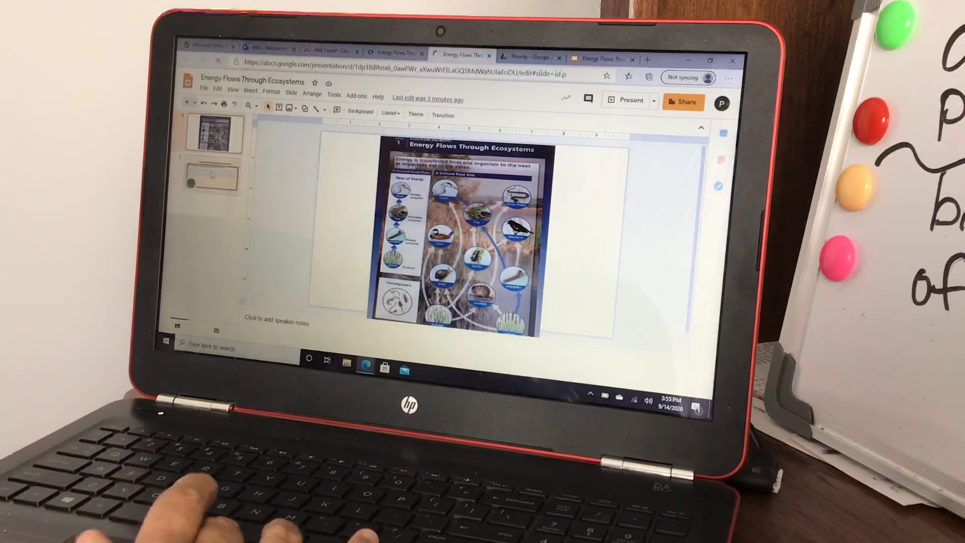
{"action": "left_click", "coordinate": [212, 179]}
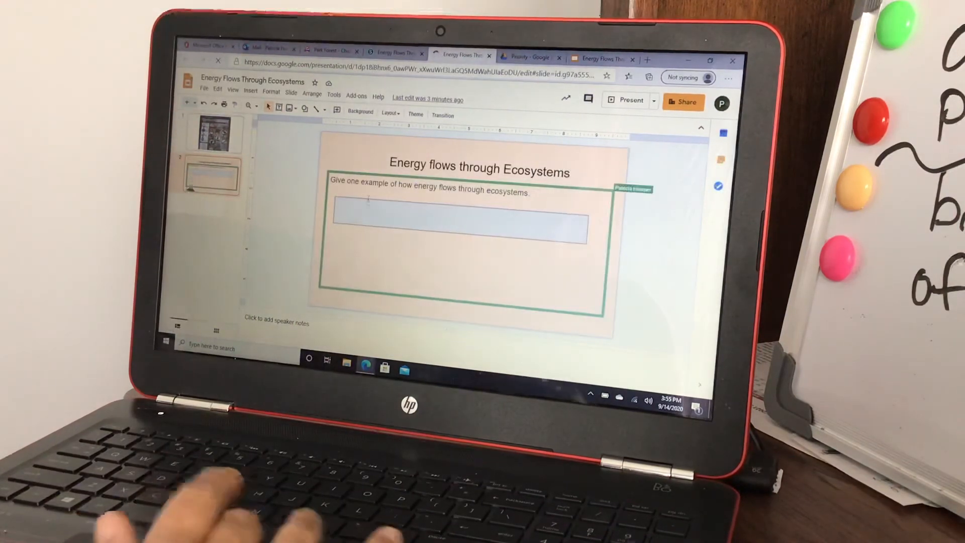